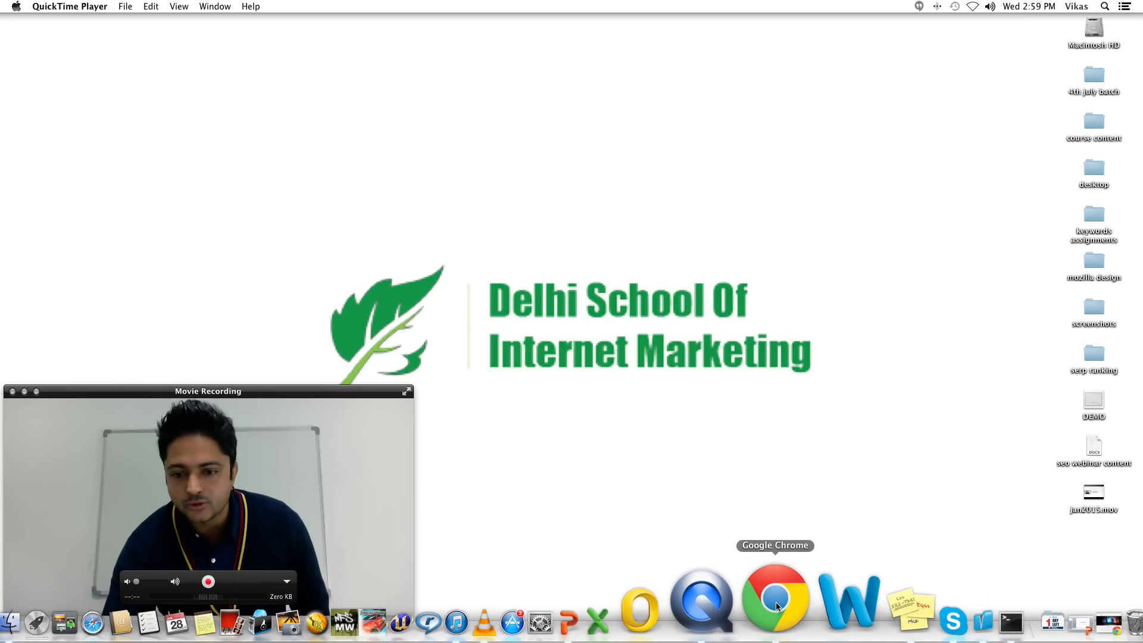
Step: Launch Google Chrome from the Dock, landing on the vCommission homepage
left_click(775, 598)
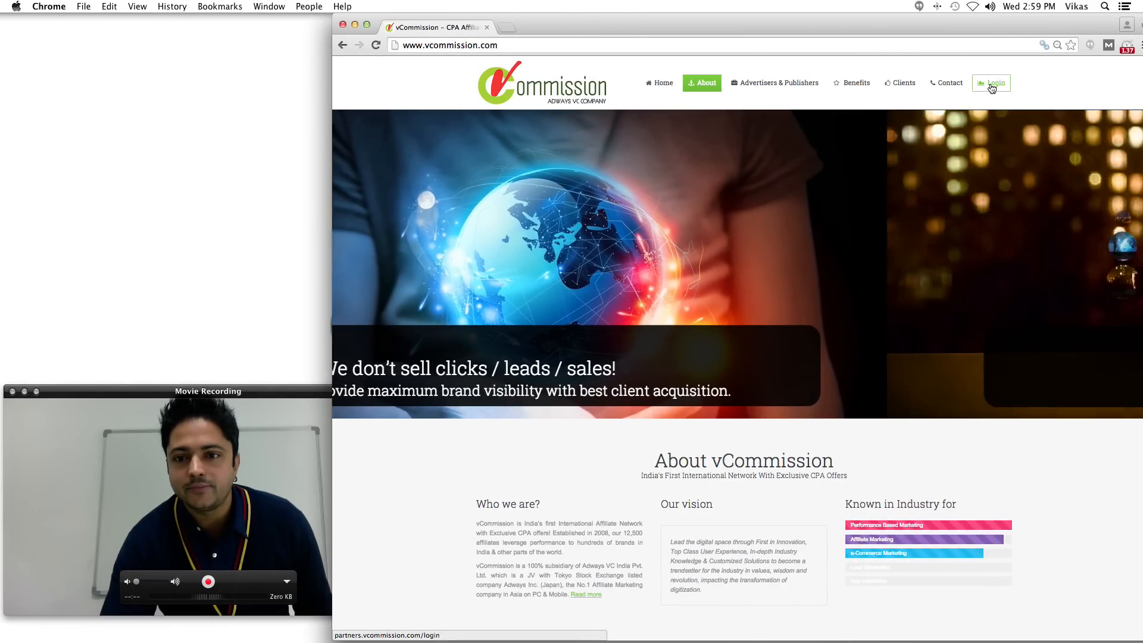
Step: Log in to the publisher account with the email and password from the homepage Login form
left_click(992, 82)
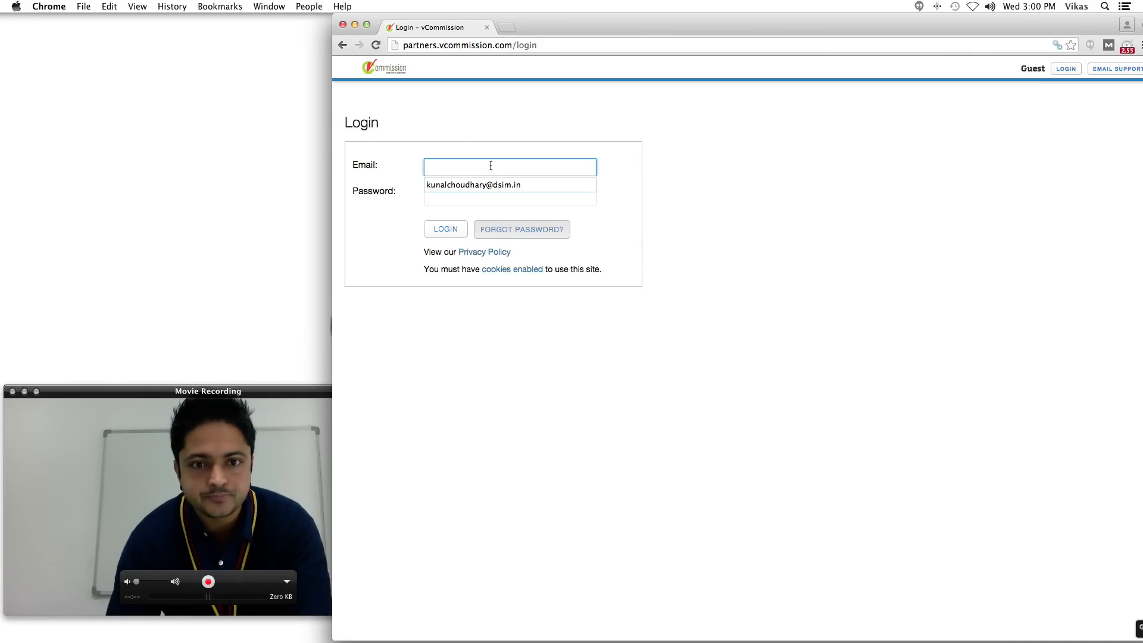
left_click(510, 195)
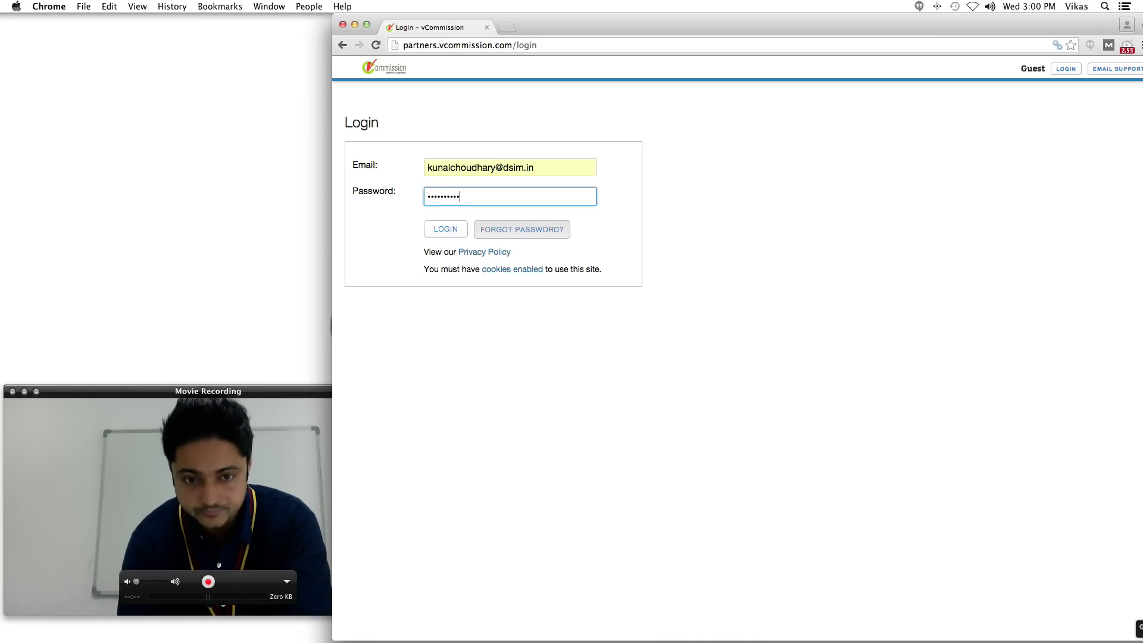
left_click(444, 229)
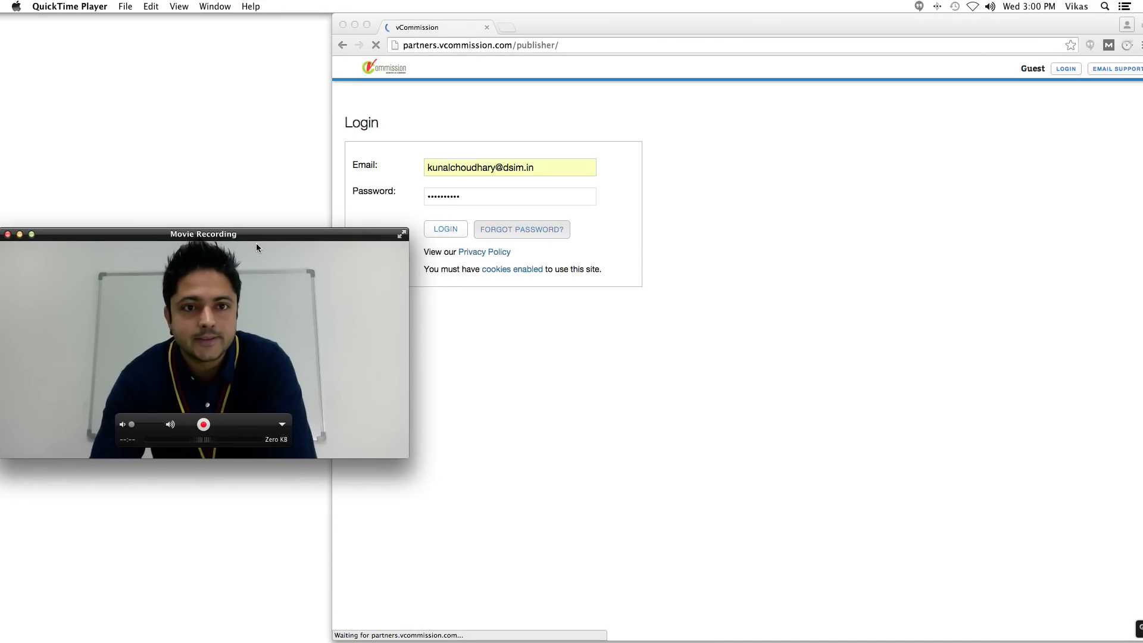
Step: Go to My Account > Account Details and expand the Reports list in the sidebar
left_click(444, 229)
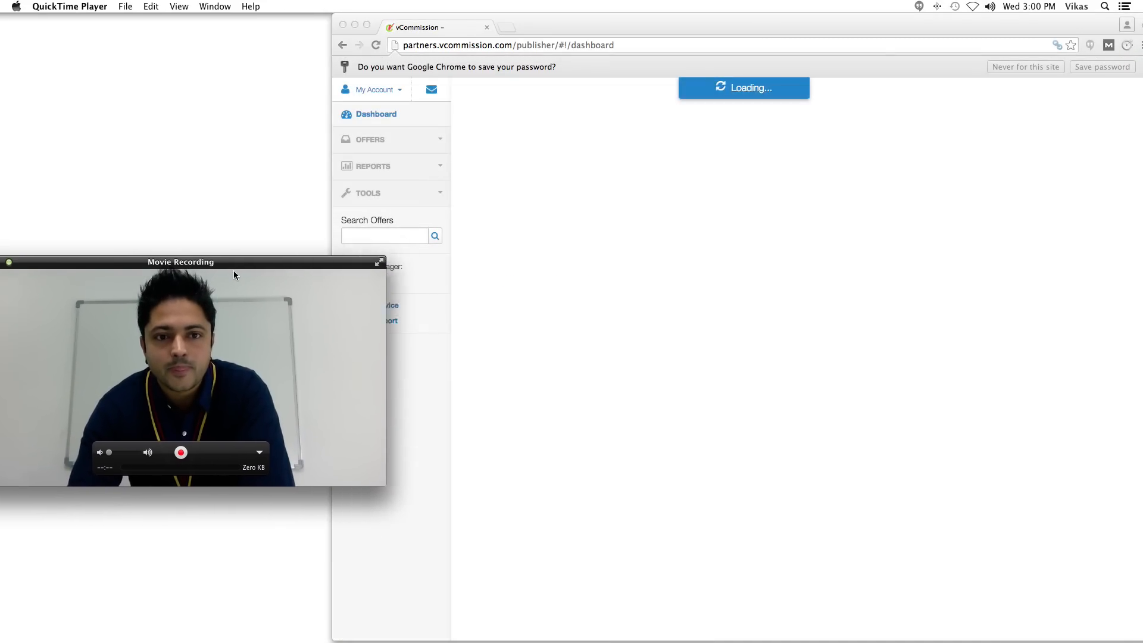
left_click(372, 89)
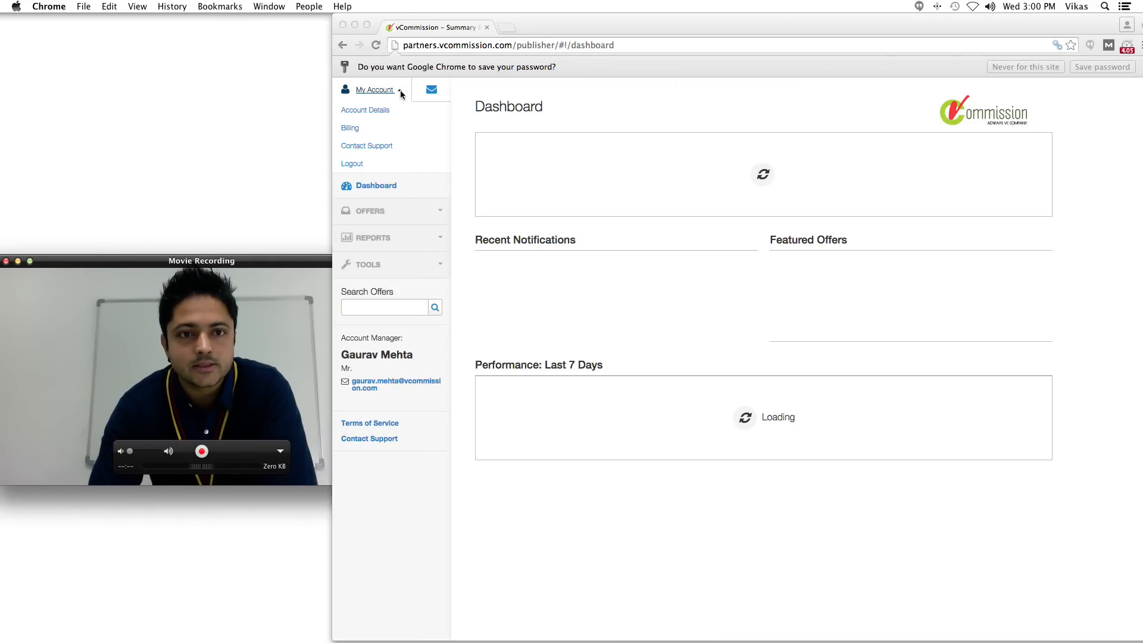
left_click(368, 110)
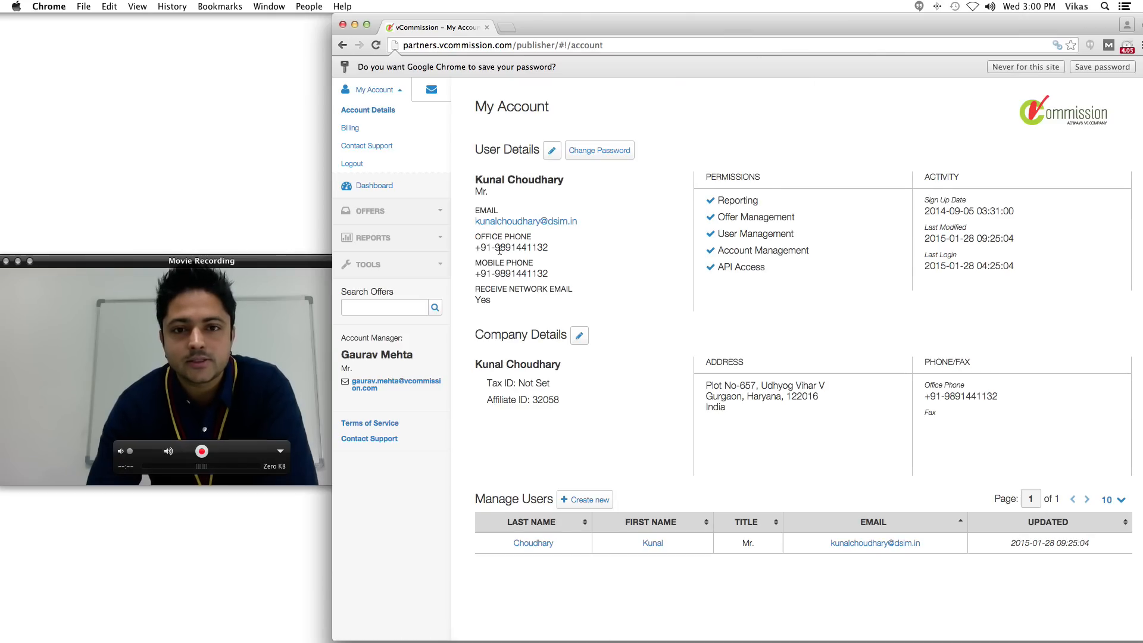
left_click(370, 238)
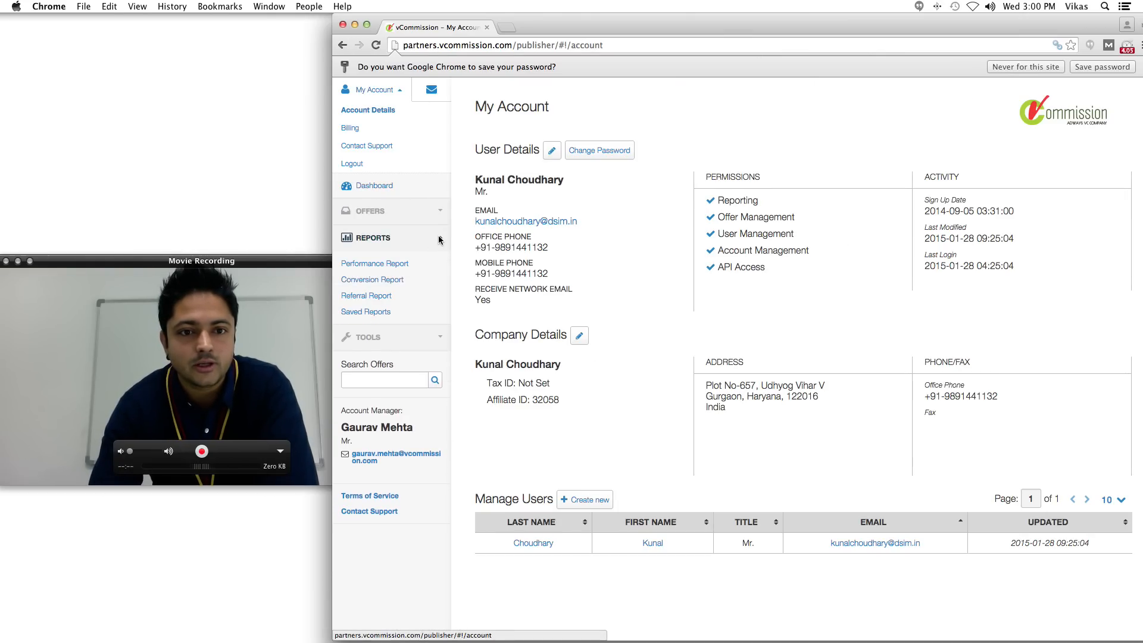
Step: Load the Performance Report and set Dec 1, 2014 as the start of a custom date range
left_click(375, 263)
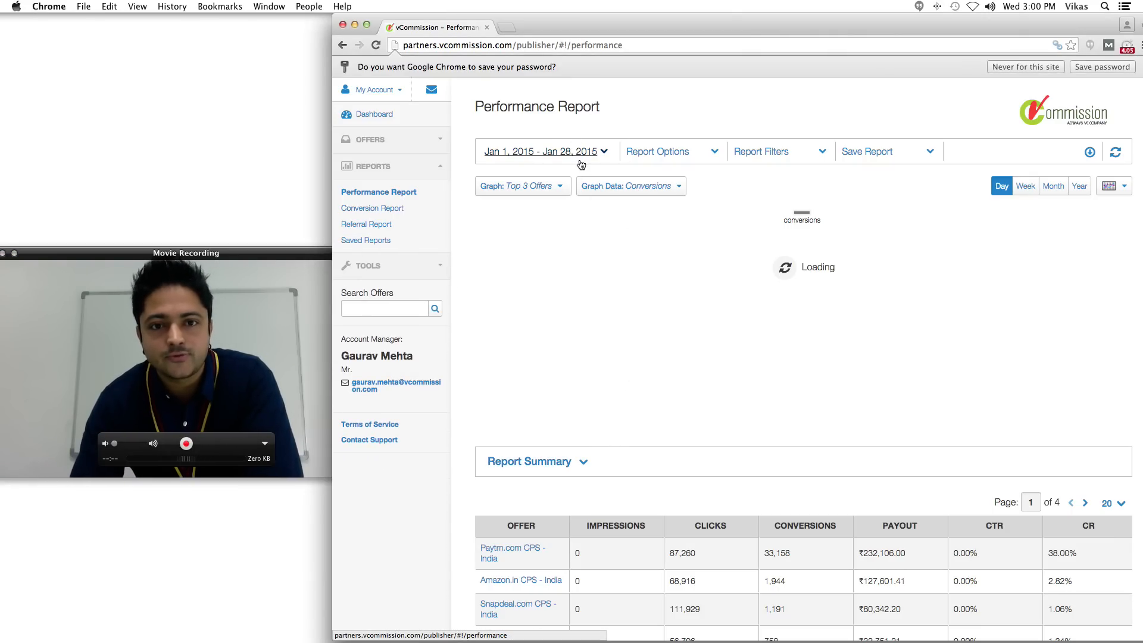
left_click(543, 152)
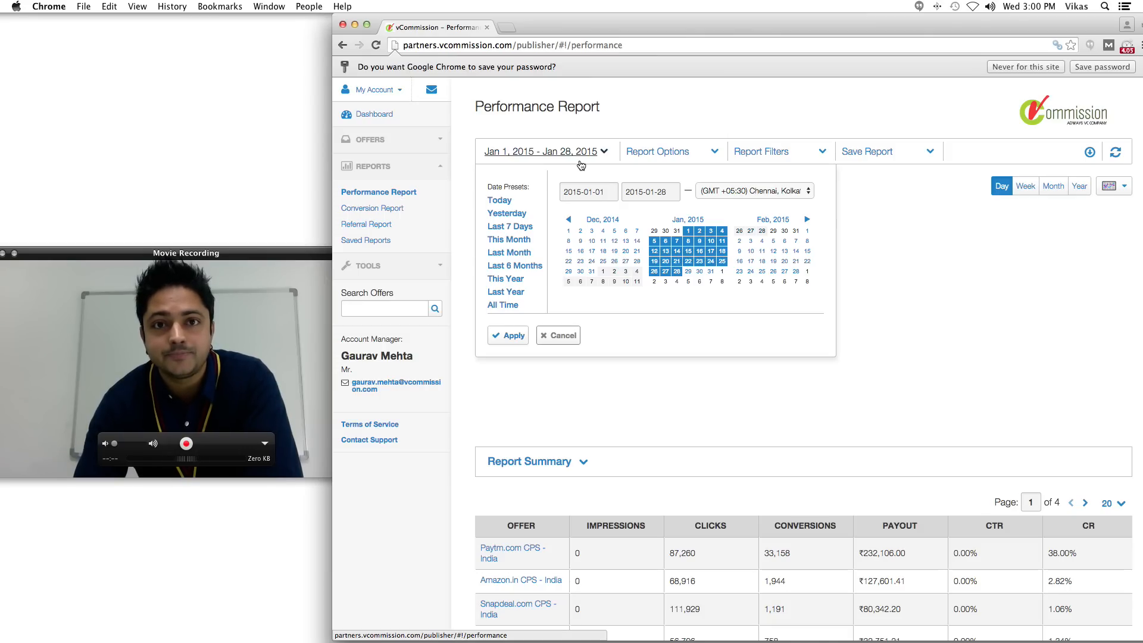
mouse_move(599, 170)
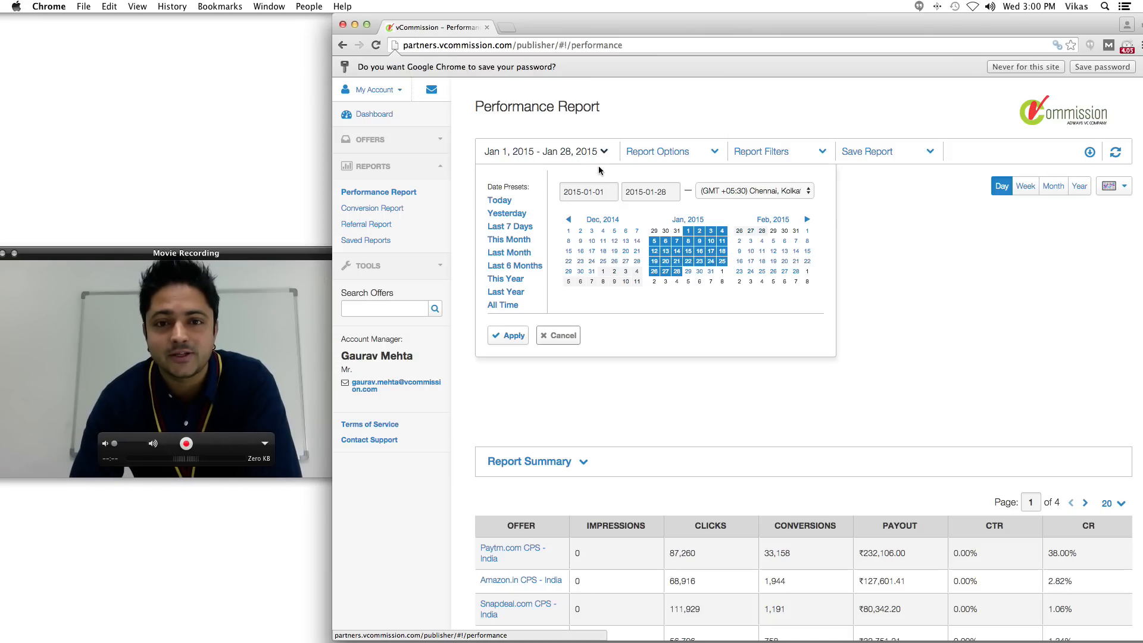
left_click(508, 335)
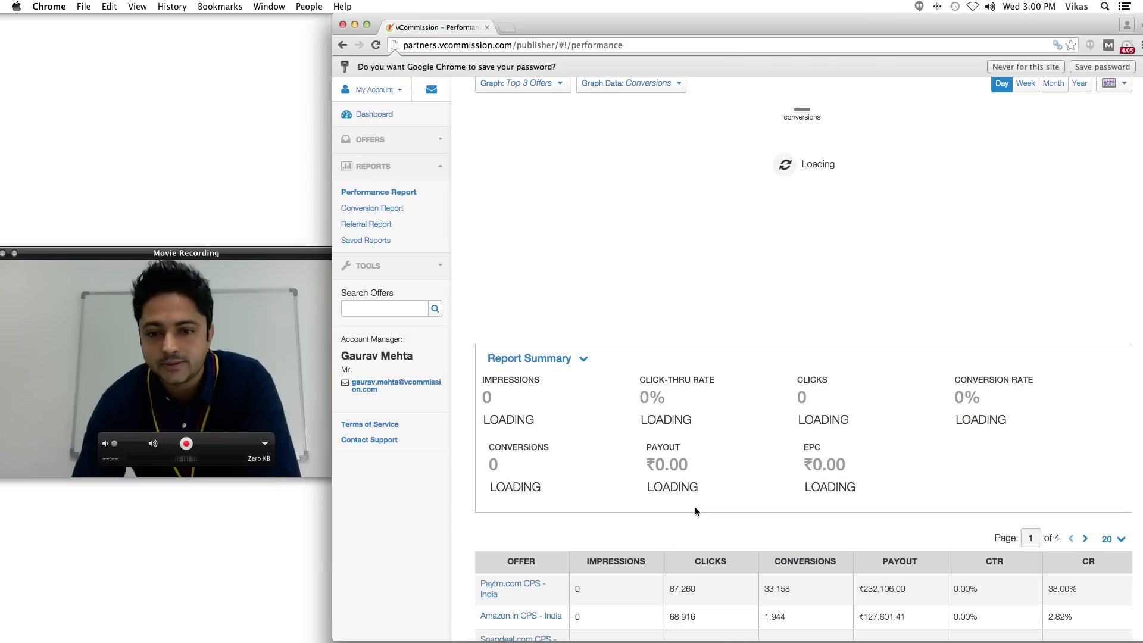
scroll("up", 3)
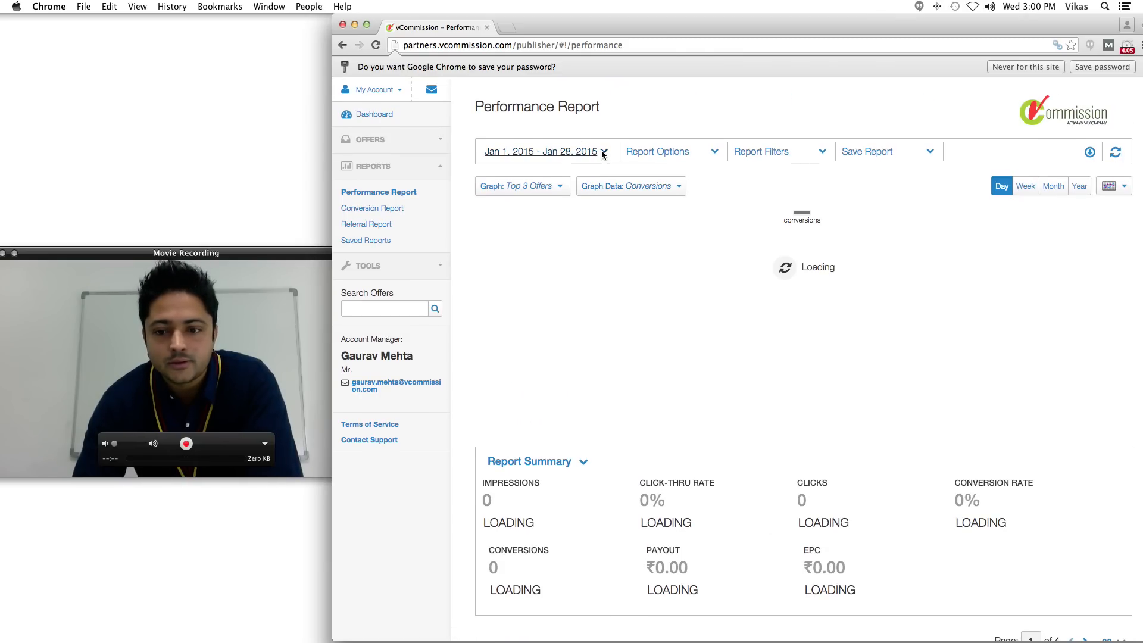
mouse_move(510, 343)
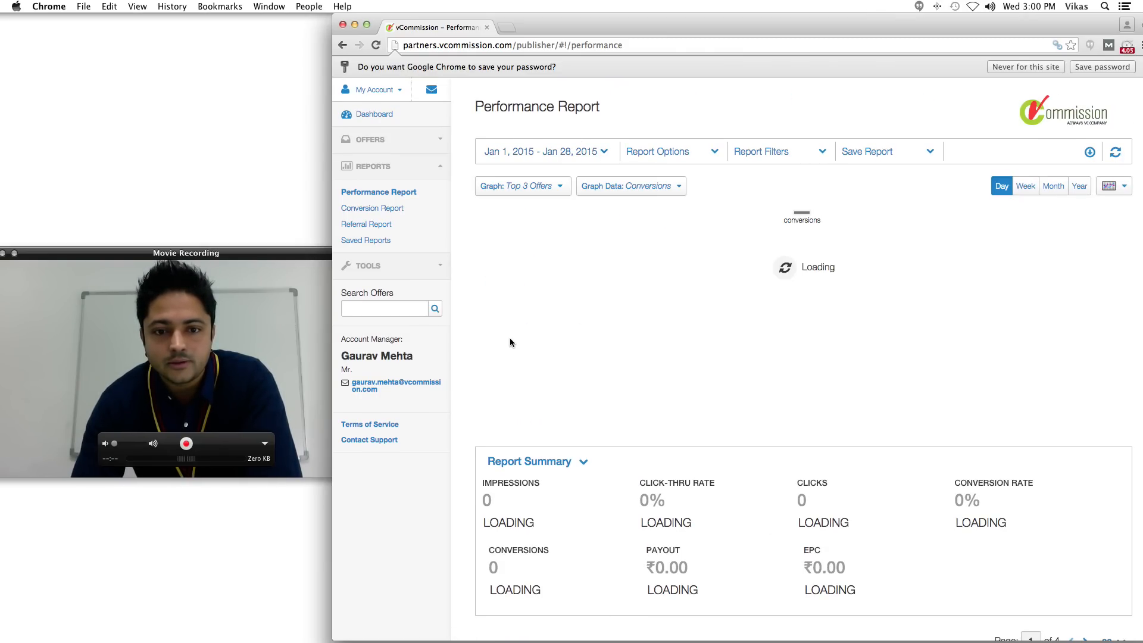
mouse_move(546, 366)
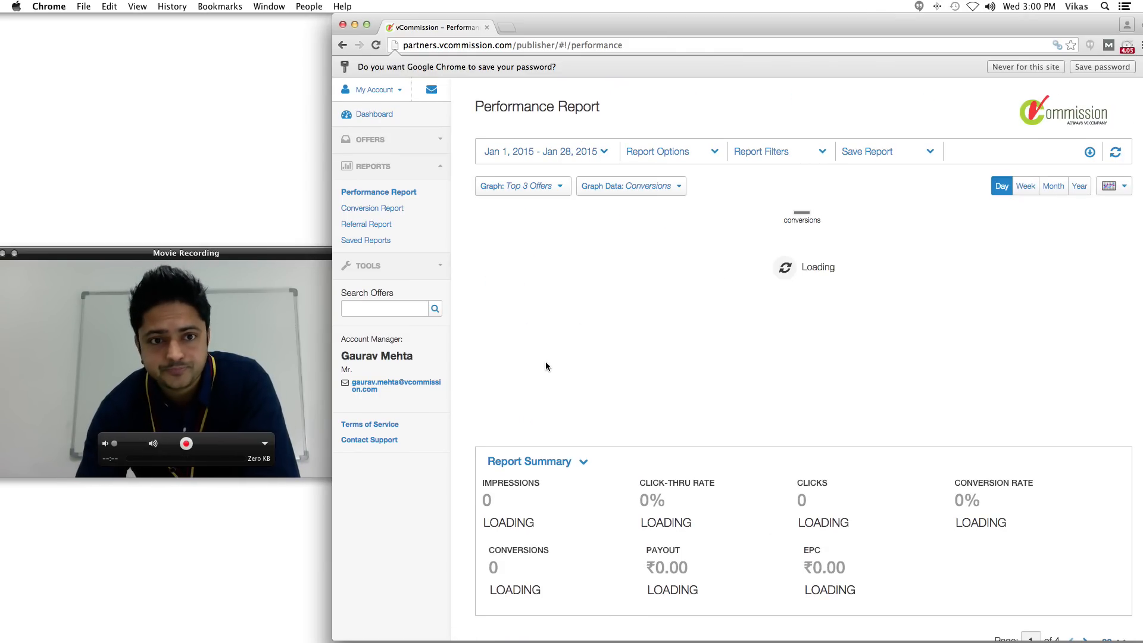
scroll("down", 3)
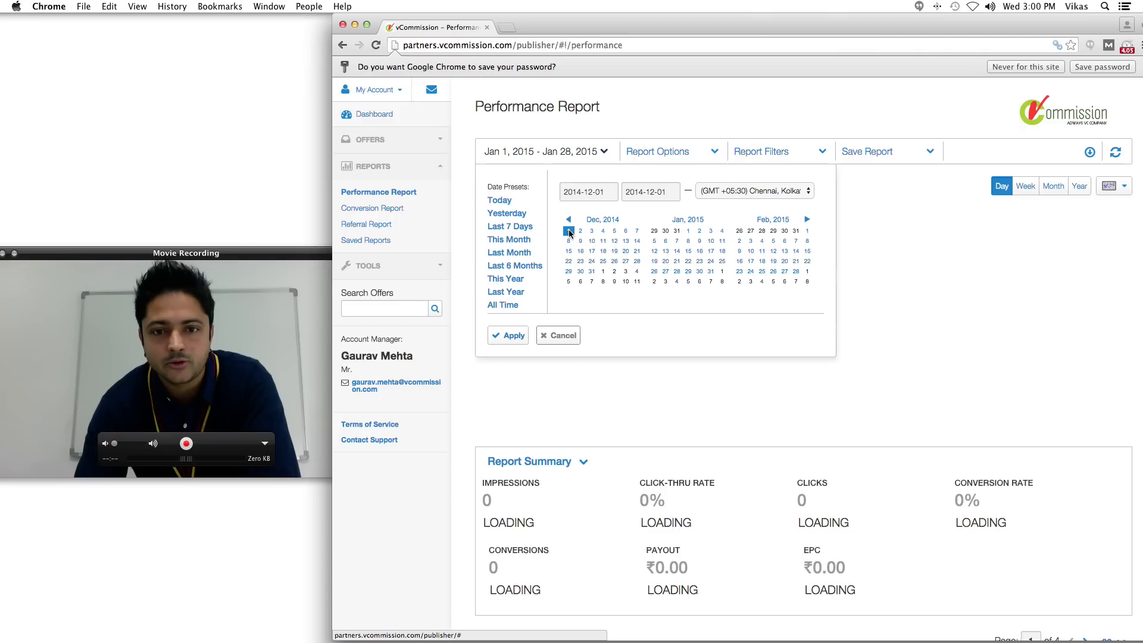
Step: Finish the range at Dec 31, 2014 and apply it to the Performance Report
left_click(592, 272)
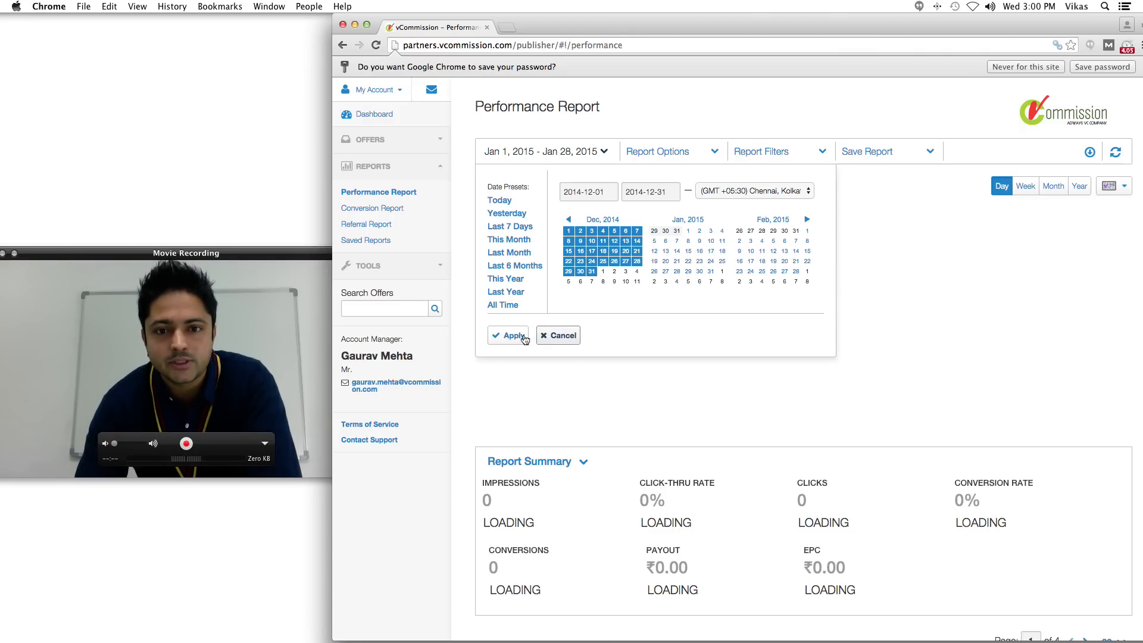
left_click(510, 336)
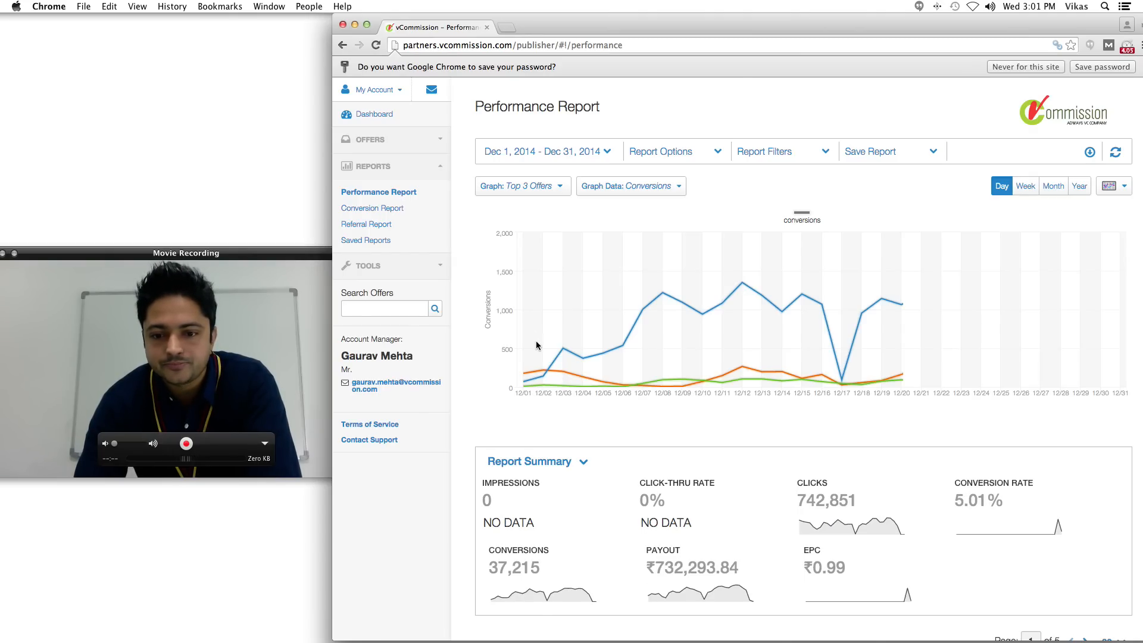
scroll("down", 3)
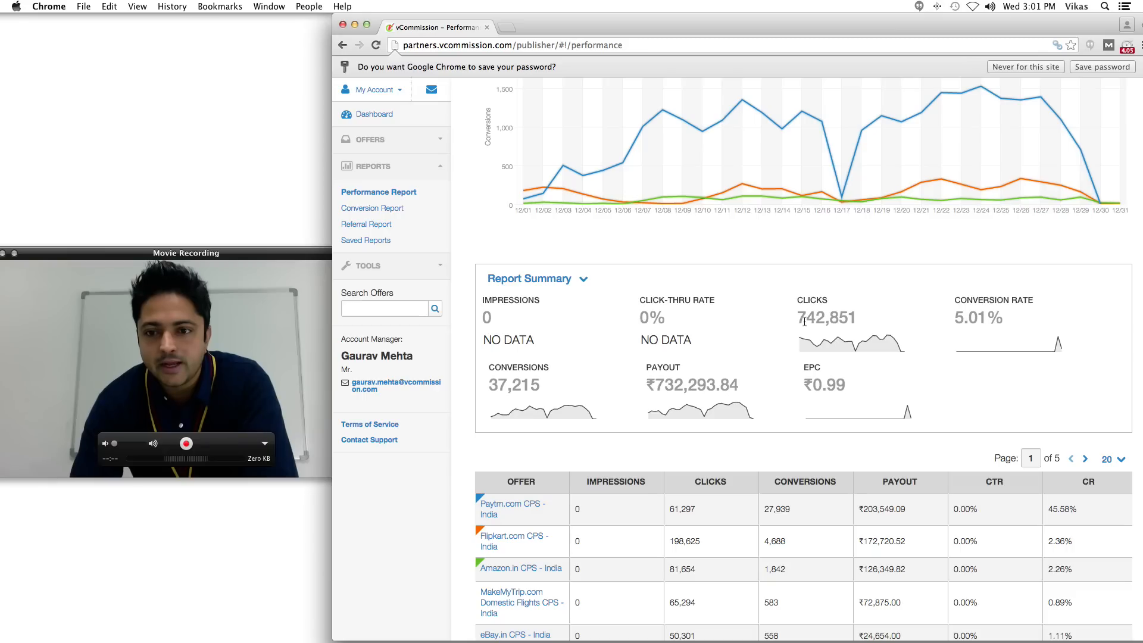
mouse_move(858, 294)
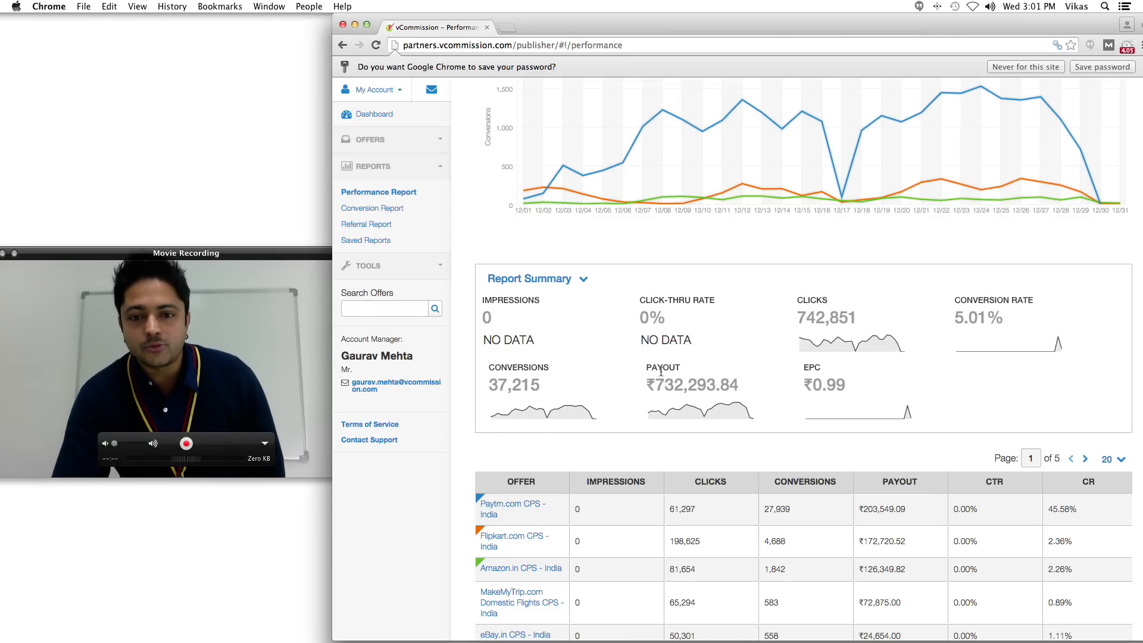
scroll("down", 3)
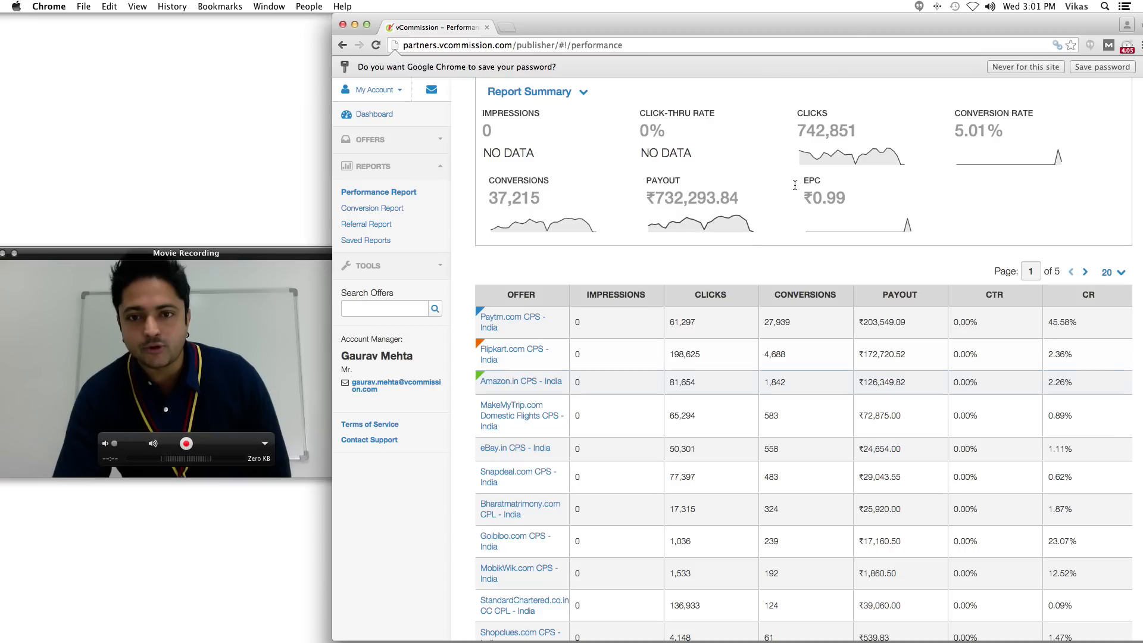
scroll("down", 3)
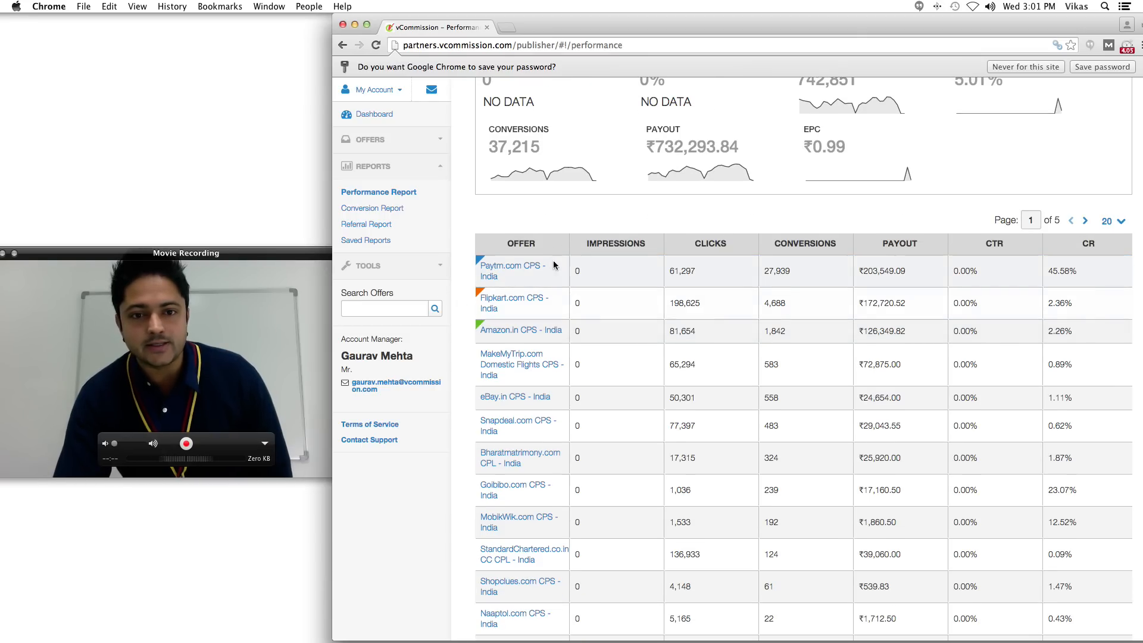
scroll("up", 3)
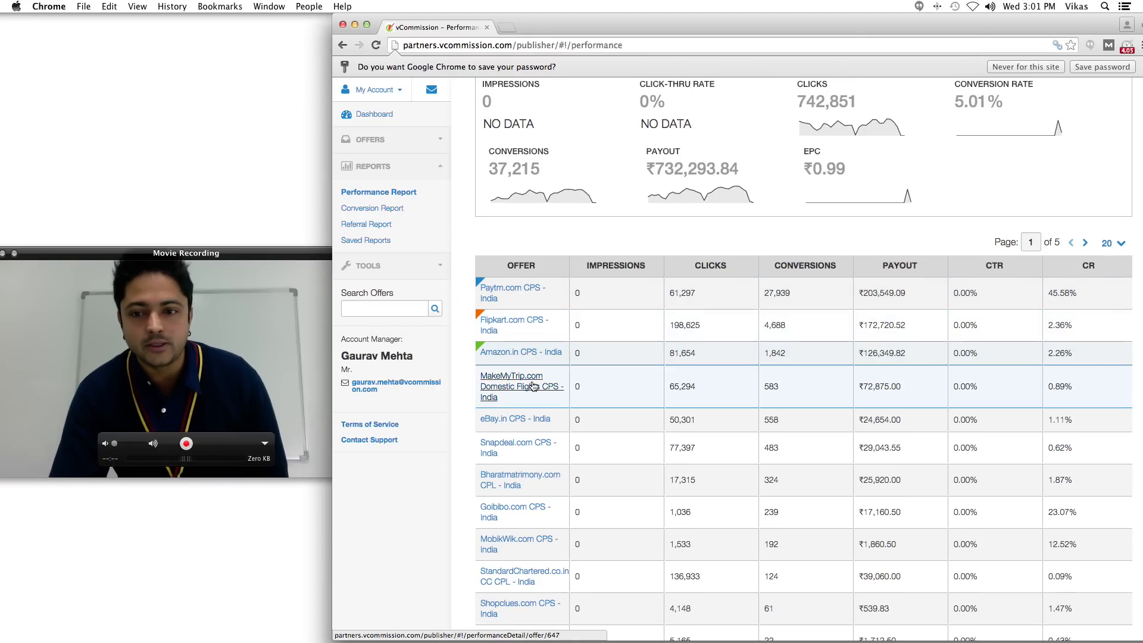
mouse_move(524, 459)
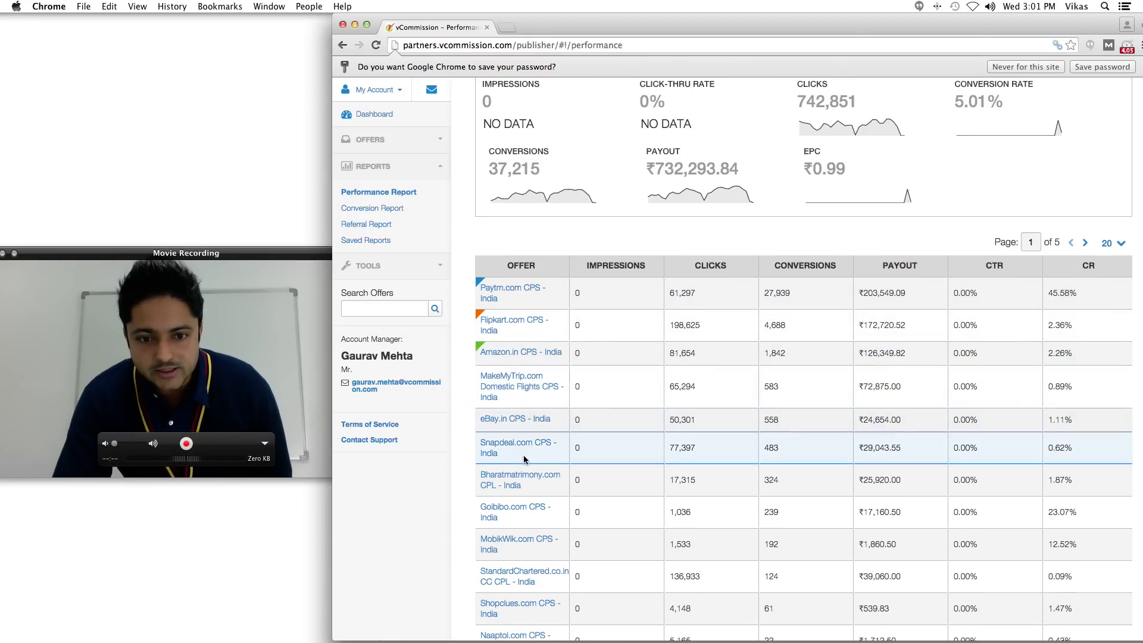
scroll("down", 3)
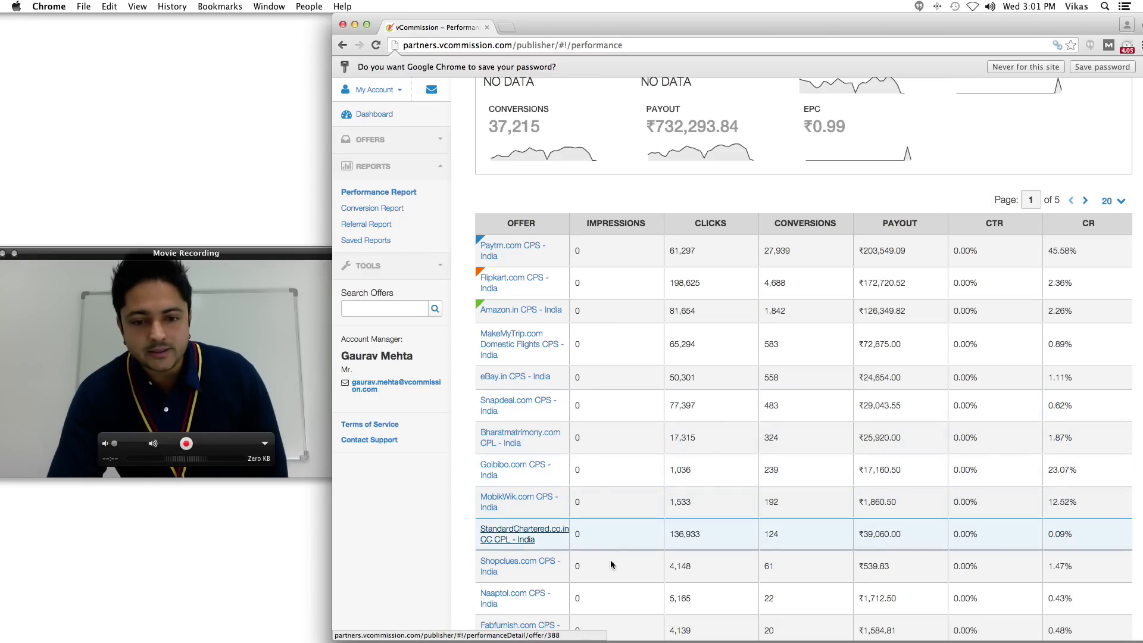
scroll("down", 3)
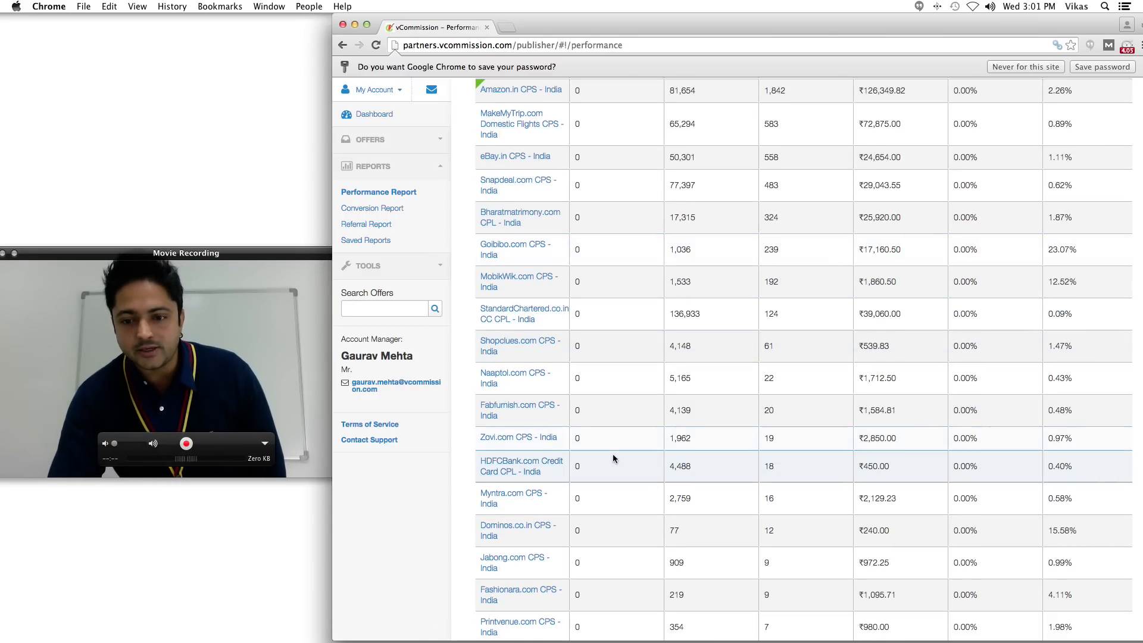
scroll("up", 3)
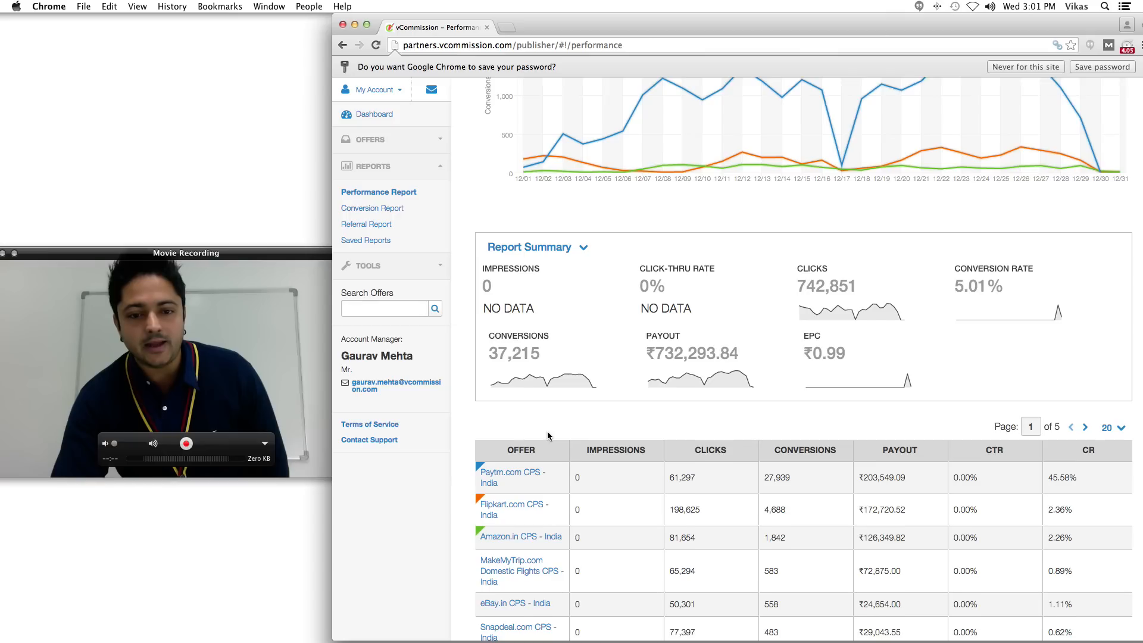
scroll("down", 3)
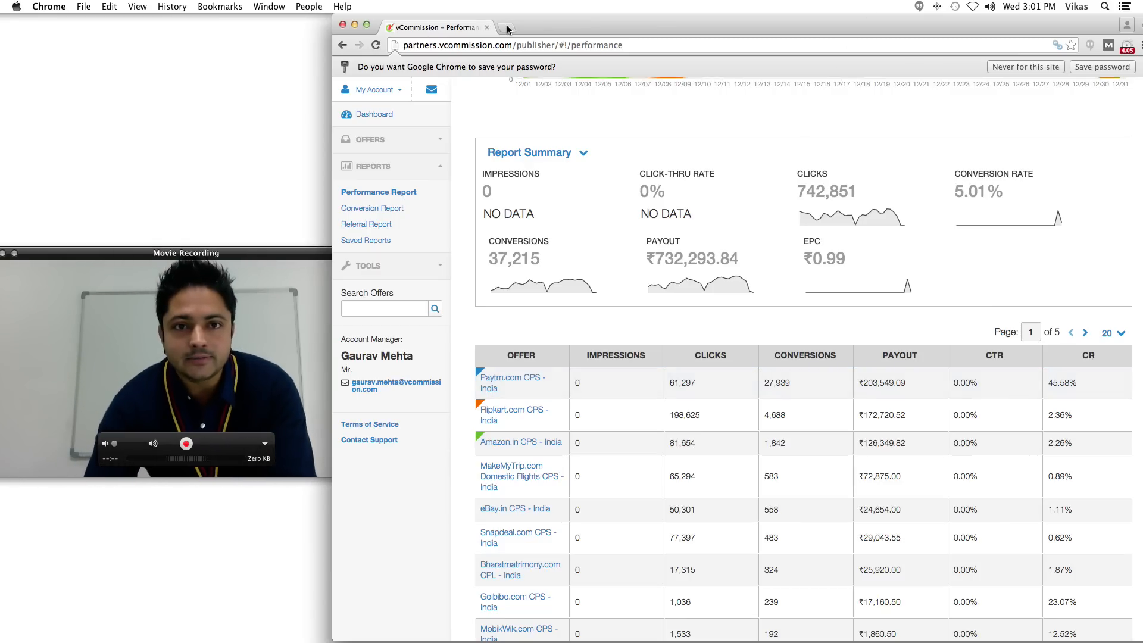
left_click(507, 28)
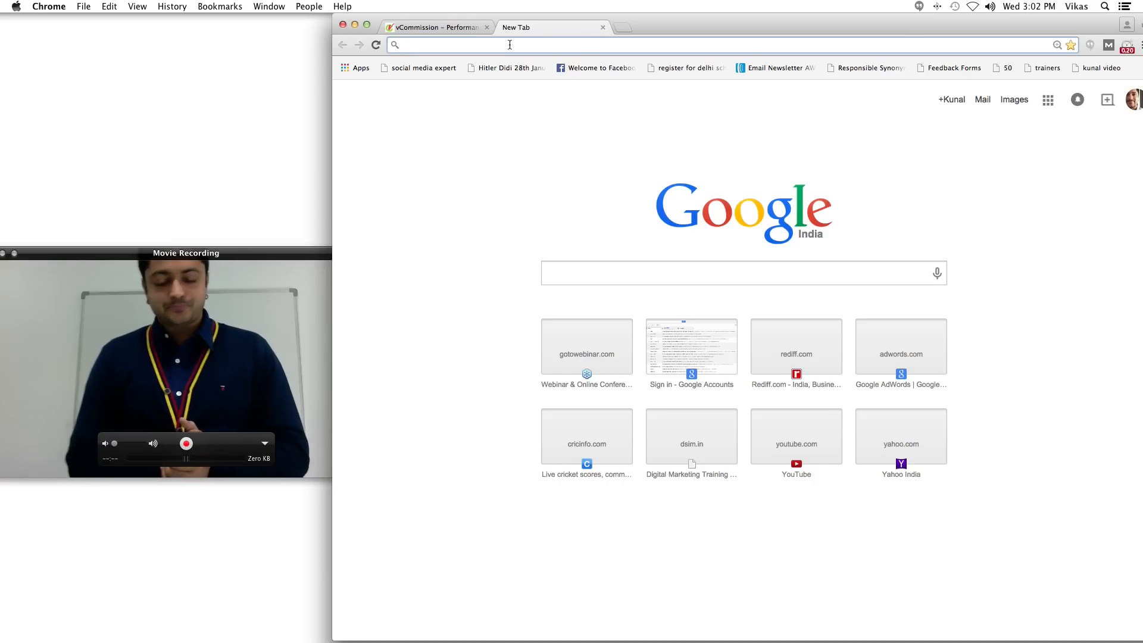
Step: Enter dsim.in in a new tab's address bar to bring up site suggestions
type("dsim.in")
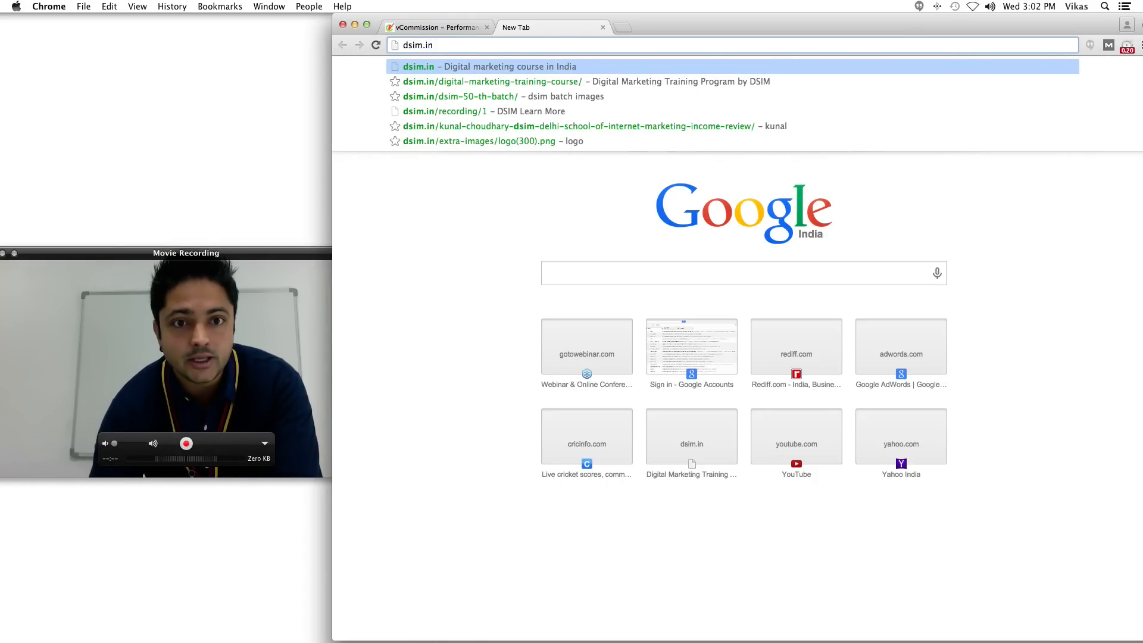
Step: Load dsim.in/recording/1 and scroll through the DSIM Start Learning Now page
left_click(484, 110)
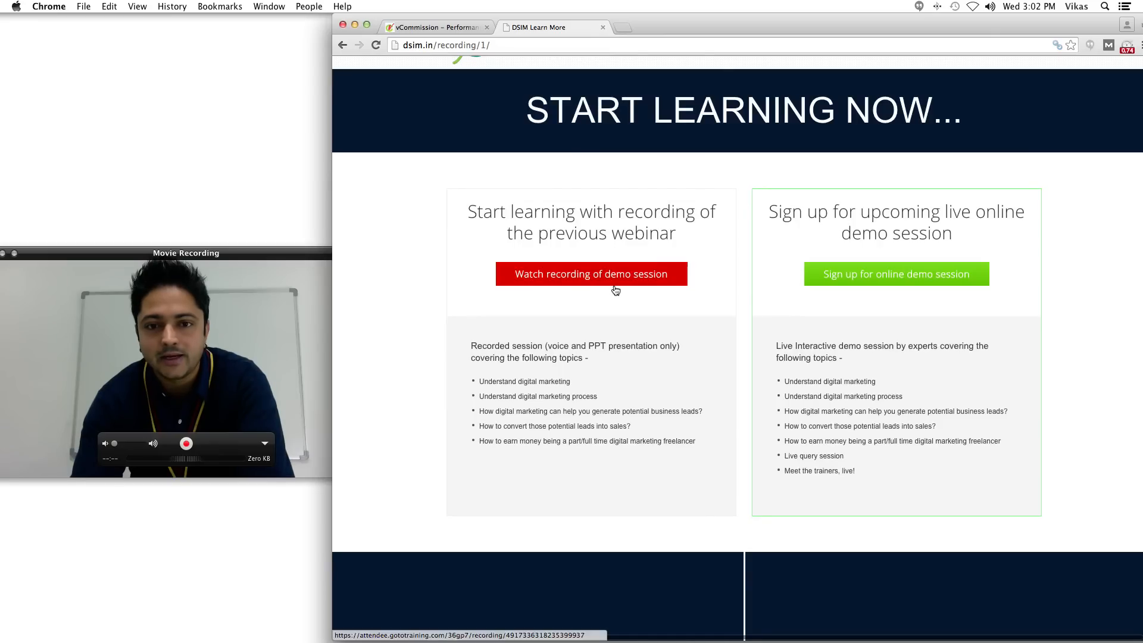
mouse_move(566, 279)
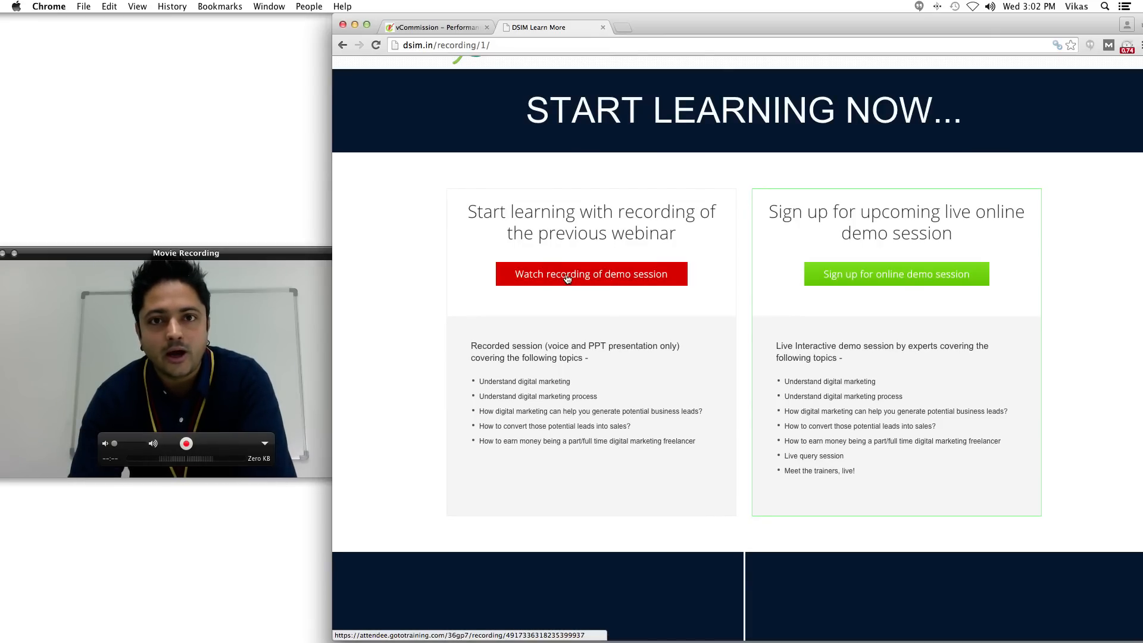
mouse_move(896, 274)
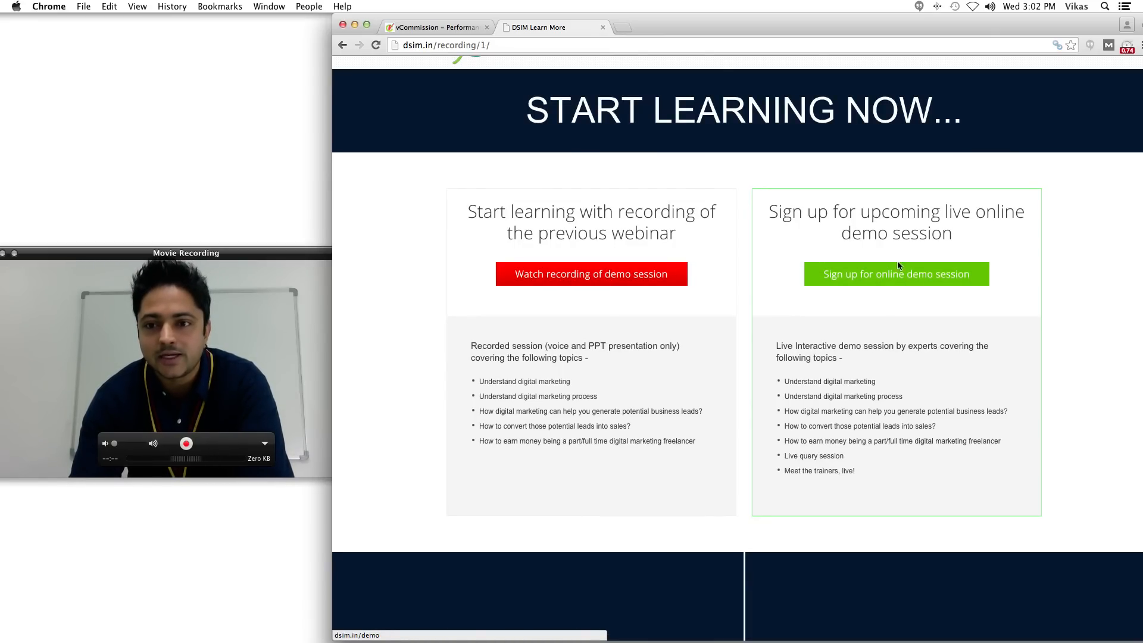
mouse_move(699, 313)
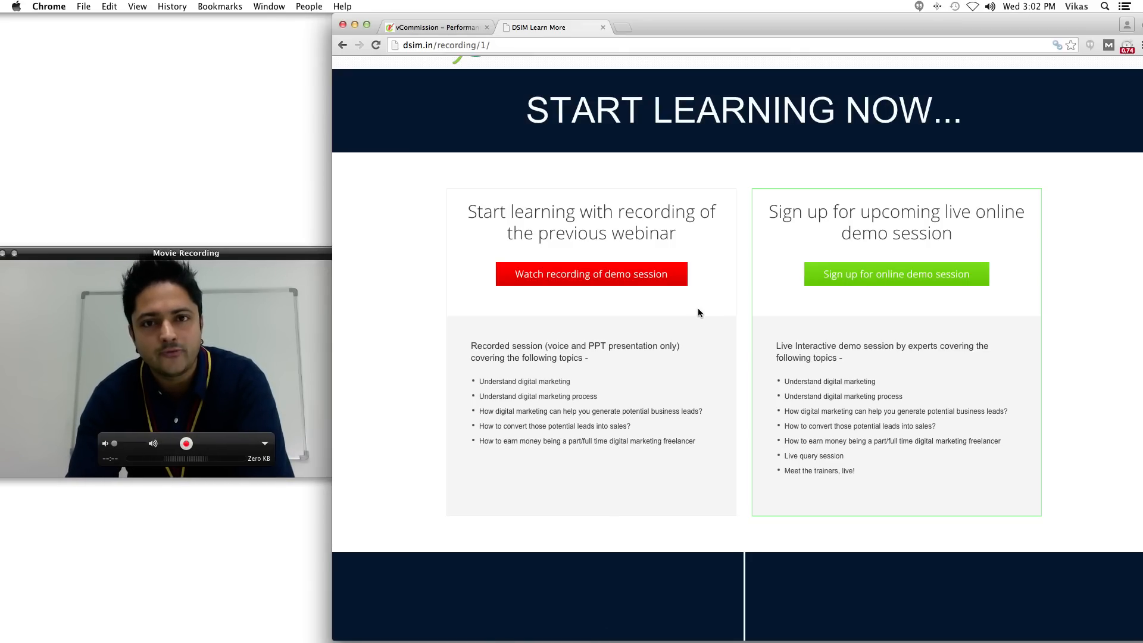
scroll("up", 3)
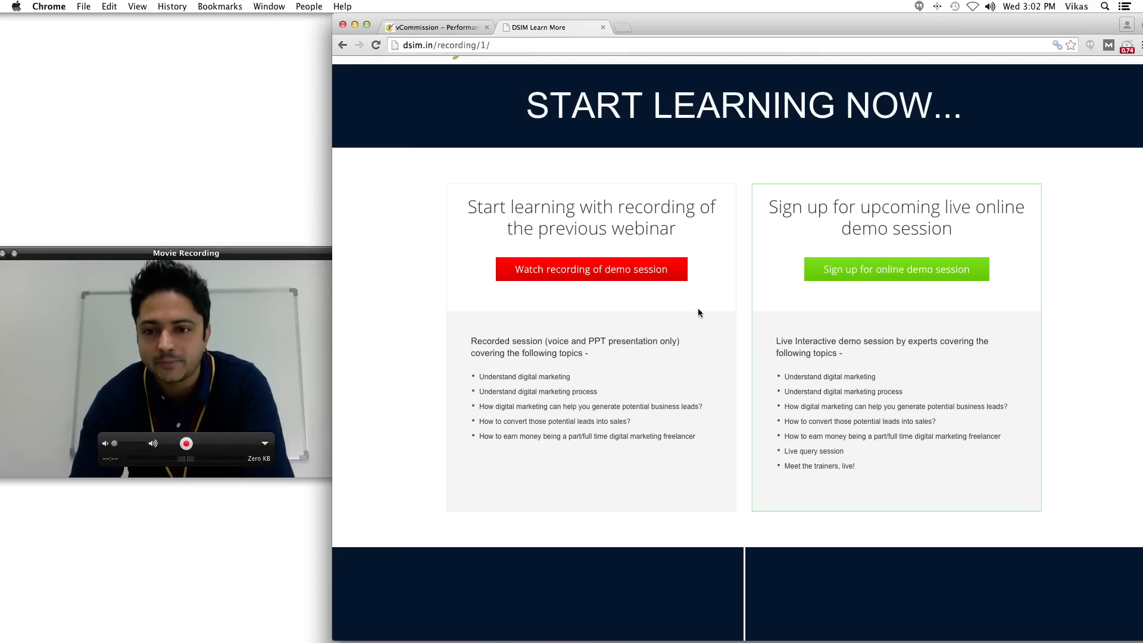
scroll("down", 3)
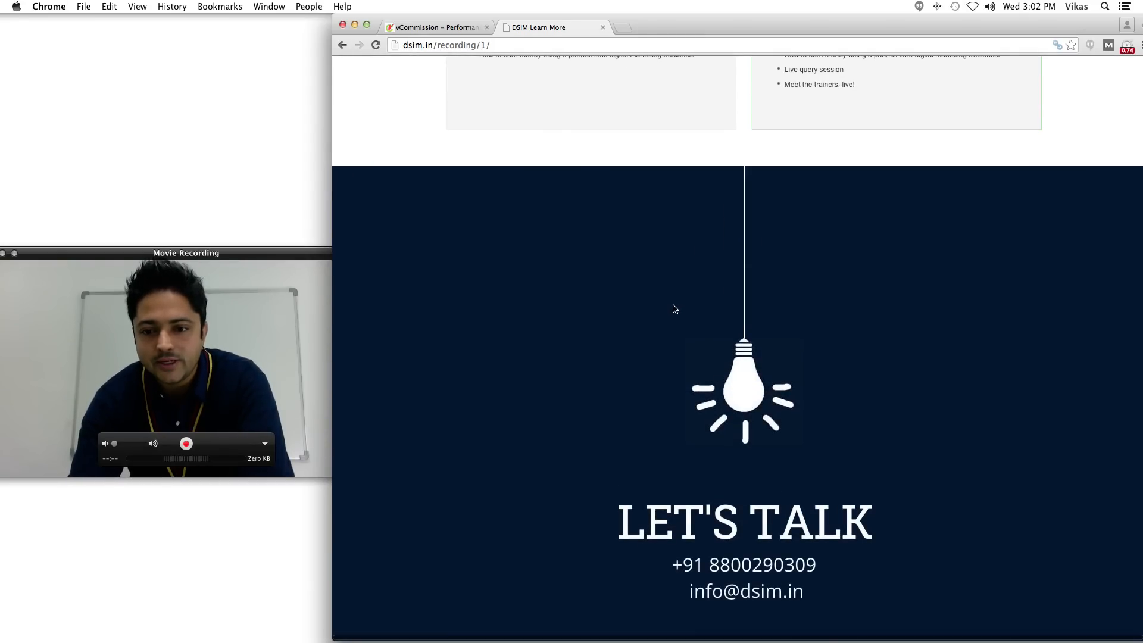
scroll("up", 3)
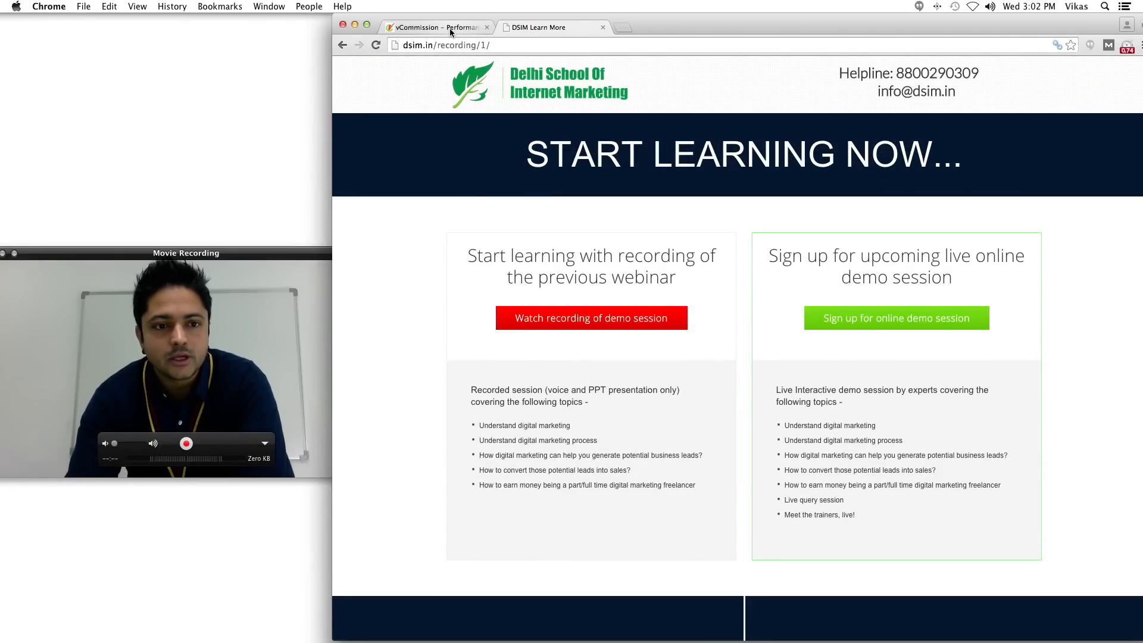
Step: Switch back to the vCommission tab and set the report period to Nov 1–30, 2014
left_click(434, 27)
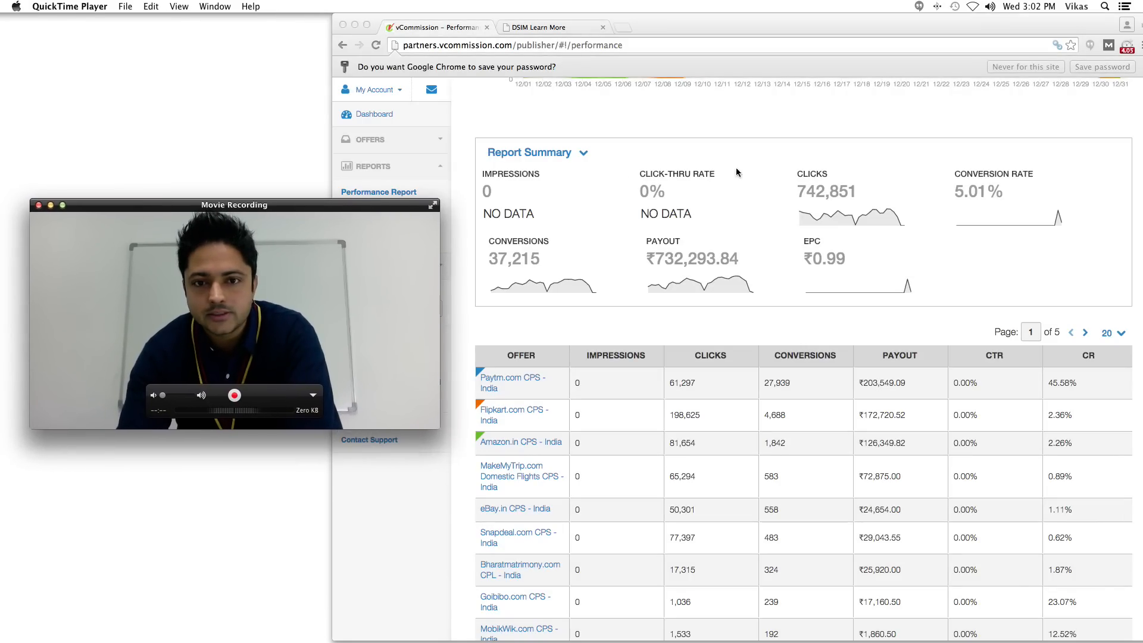
scroll("up", 3)
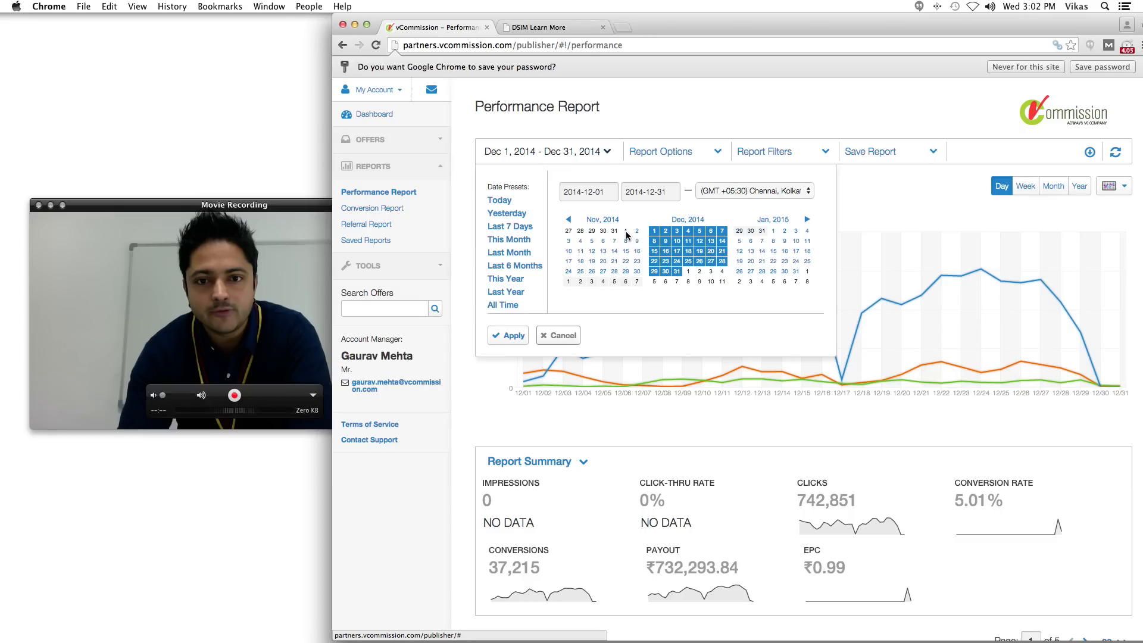
left_click(625, 230)
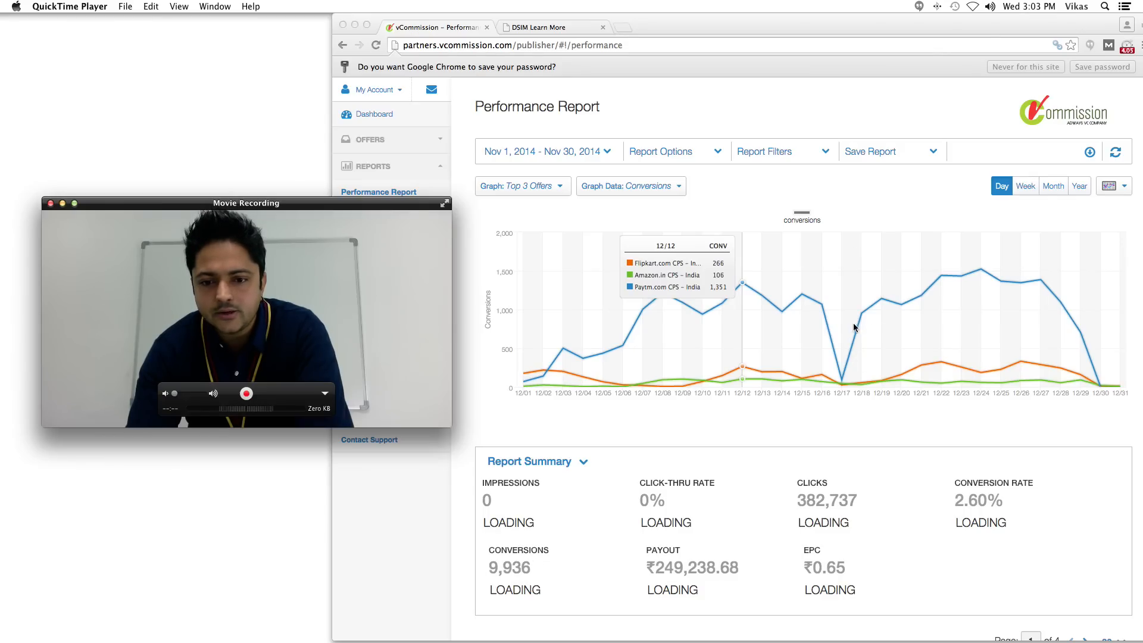
scroll("down", 3)
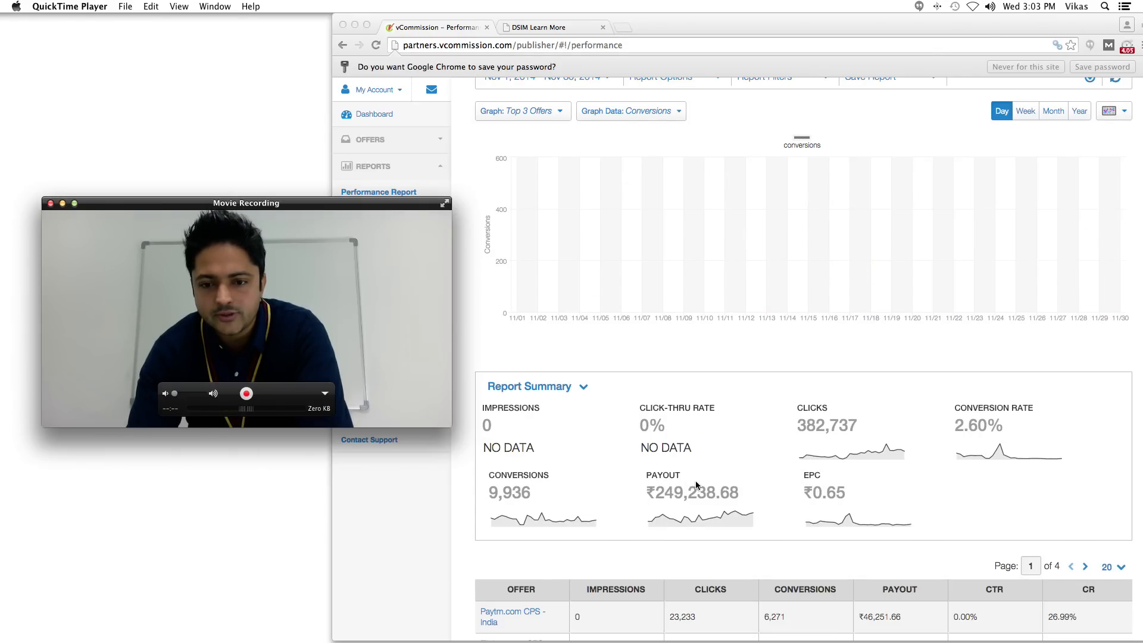
scroll("up", 3)
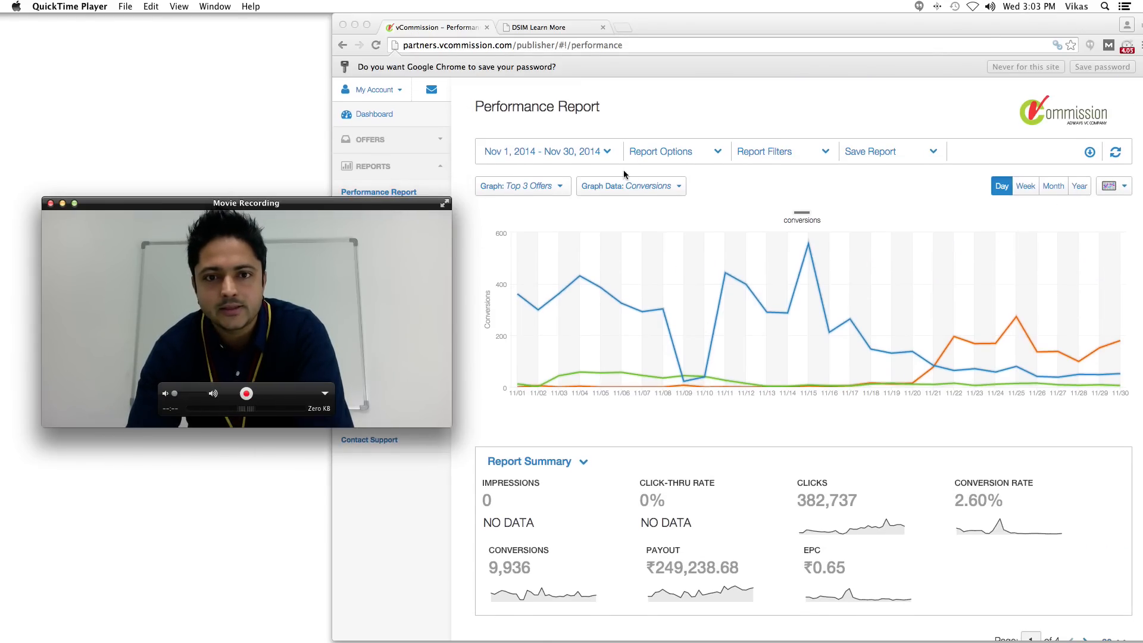
Step: Set the report period to Oct 1–31, 2014 and review the per-offer conversions table
left_click(545, 151)
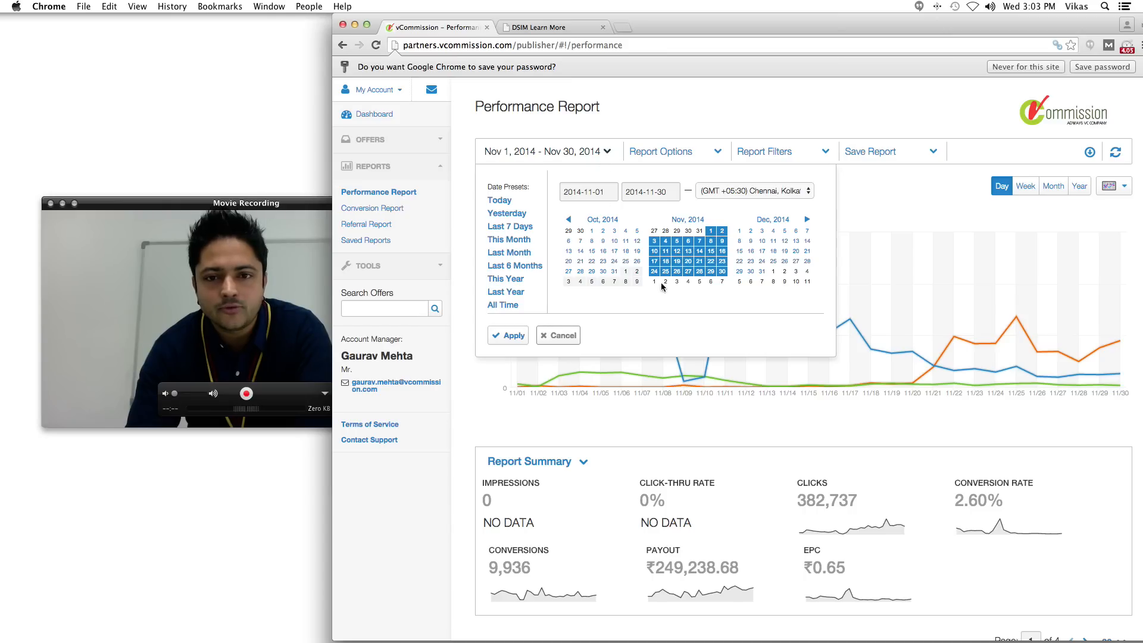
left_click(592, 229)
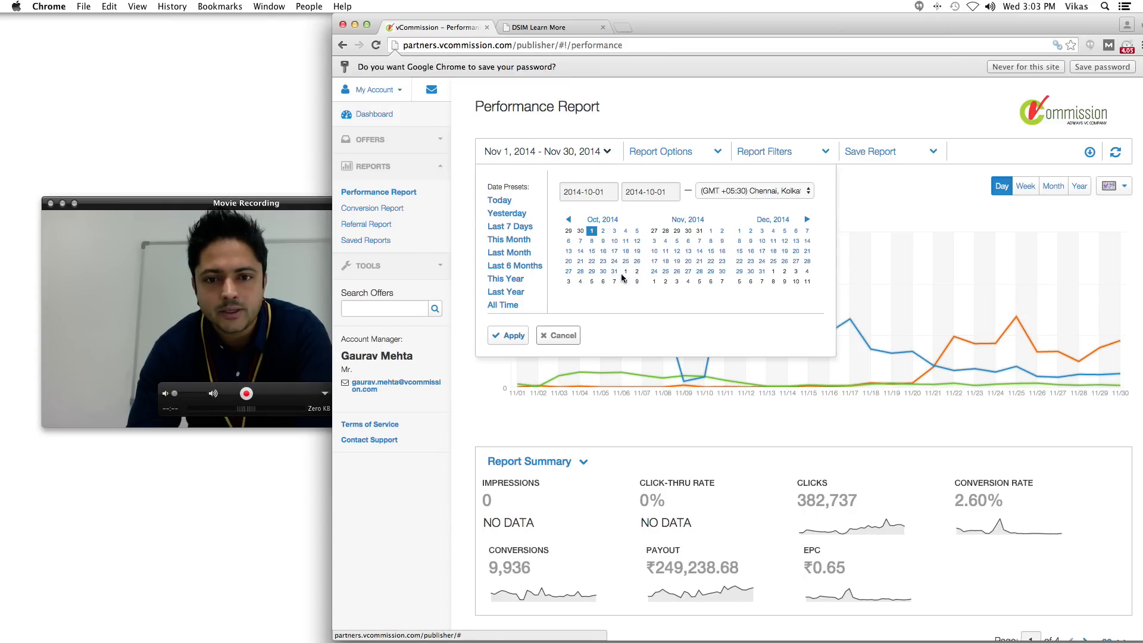
left_click(508, 336)
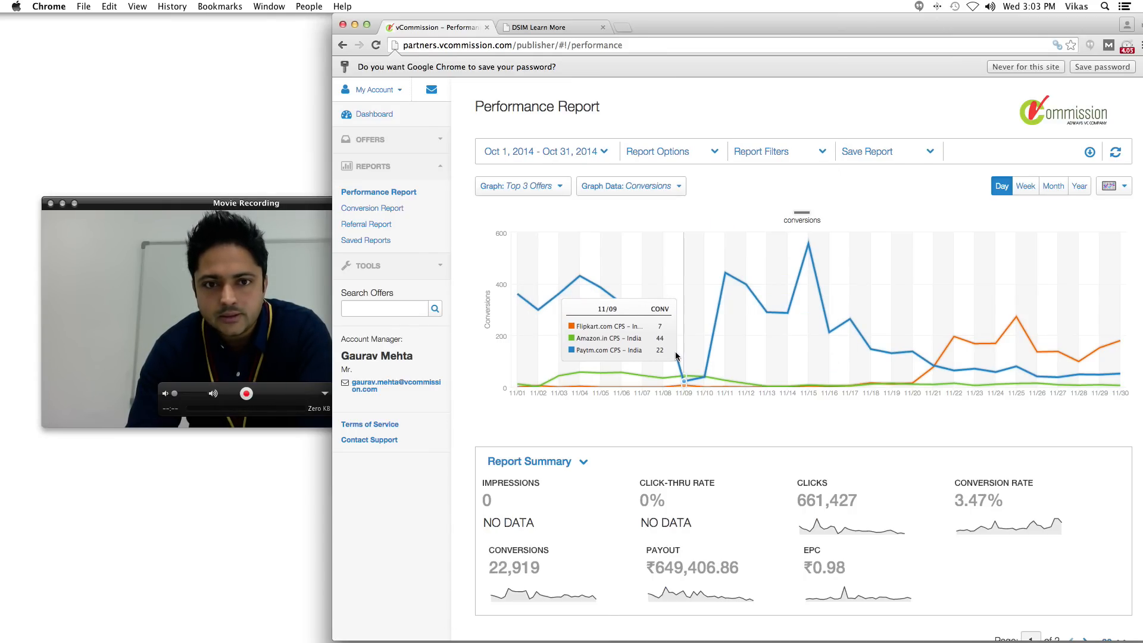
scroll("down", 3)
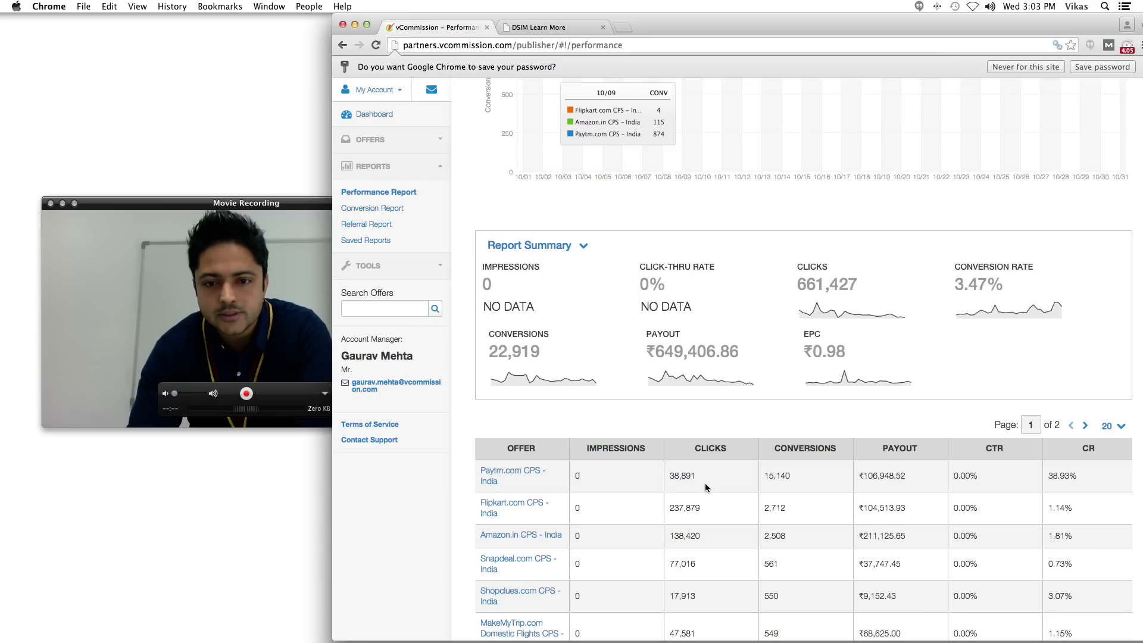
scroll("down", 3)
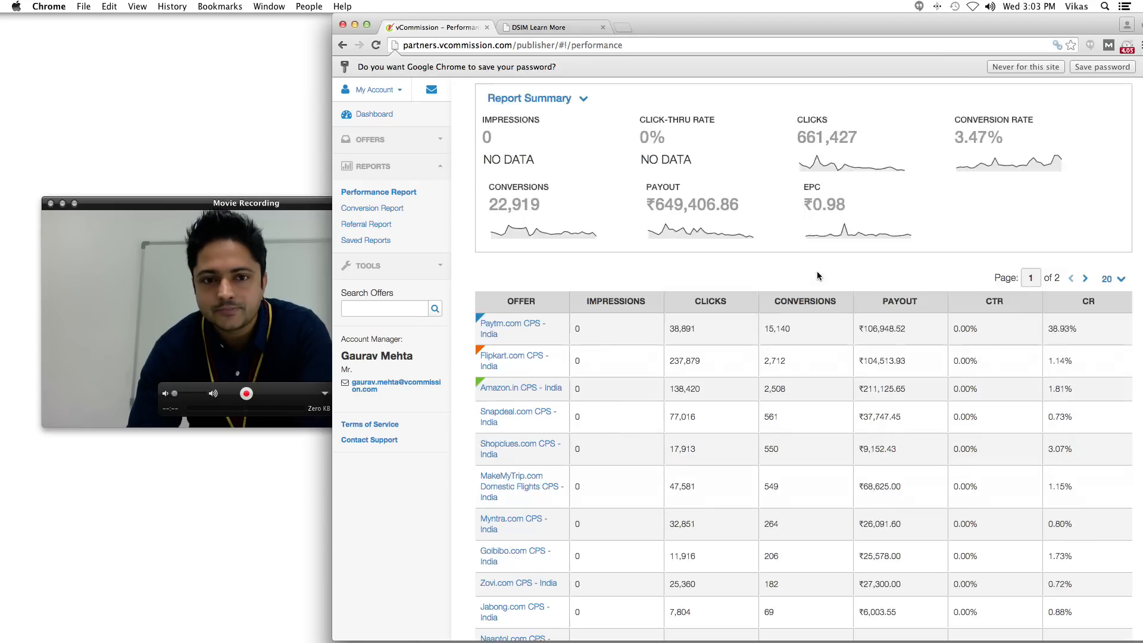
scroll("down", 3)
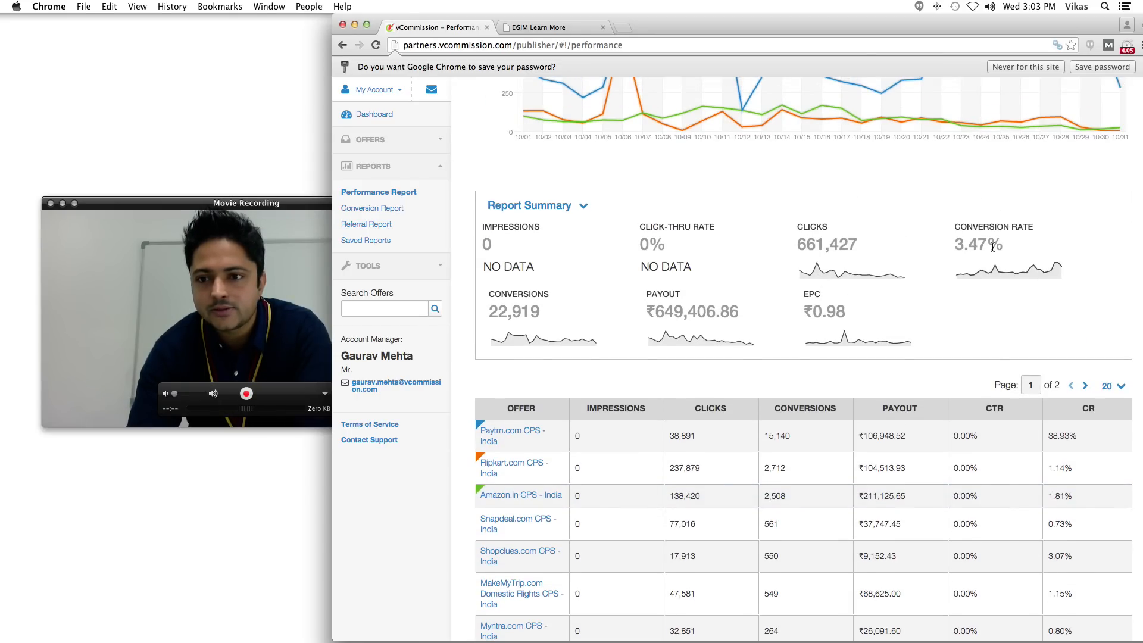
mouse_move(943, 273)
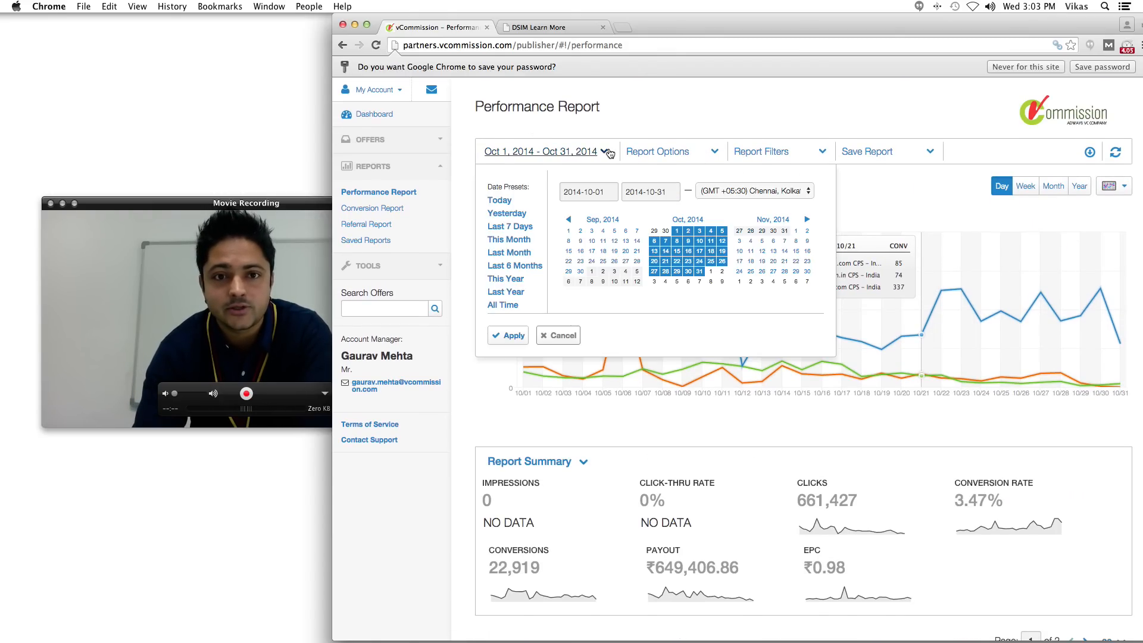
Step: Page the calendar forward, set the period to Jan 1–31, 2015 and review the summary
left_click(806, 219)
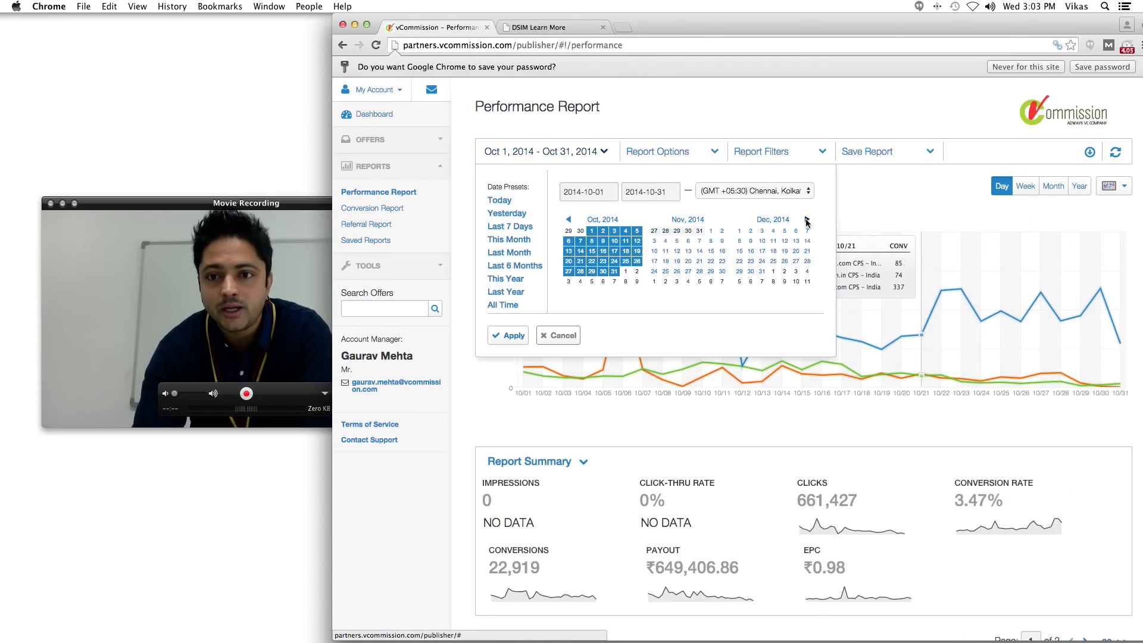
left_click(806, 219)
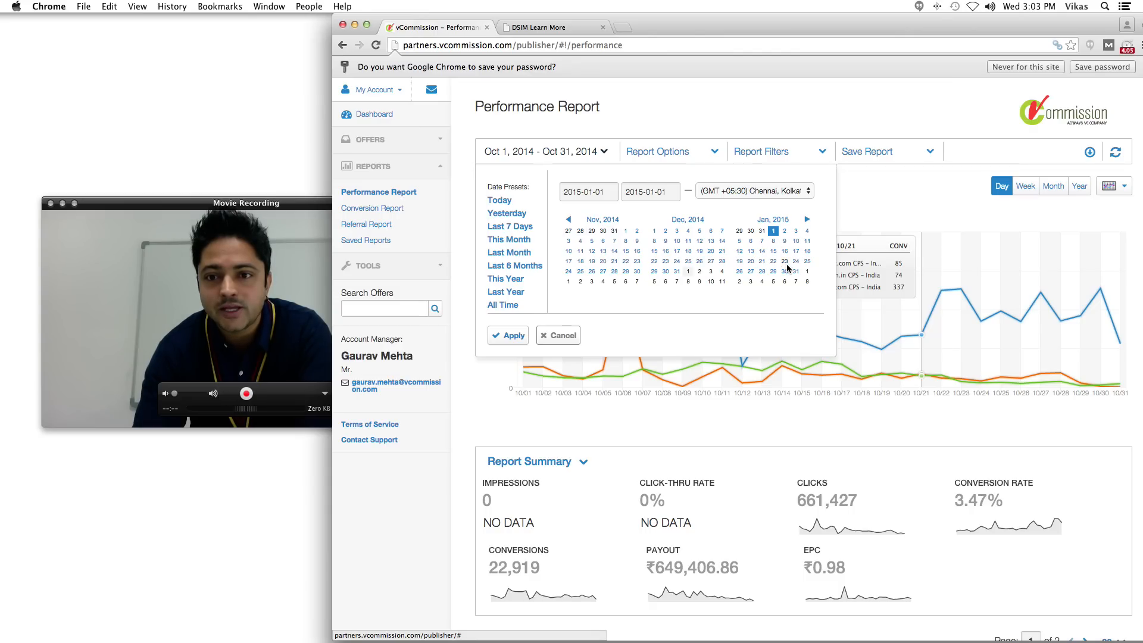
left_click(507, 336)
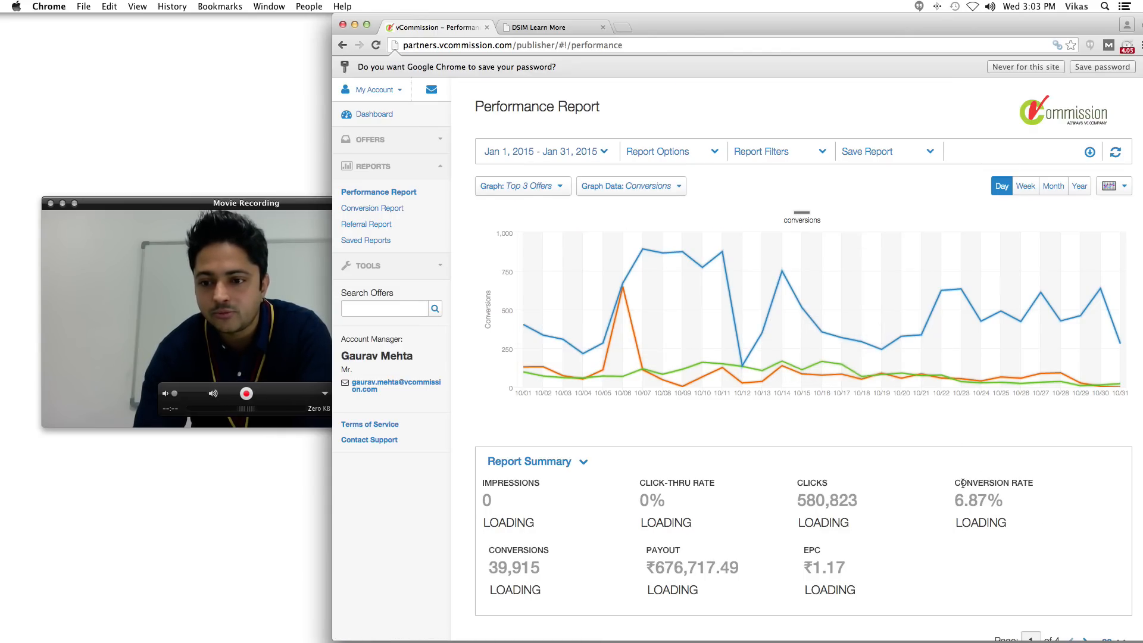
scroll("down", 3)
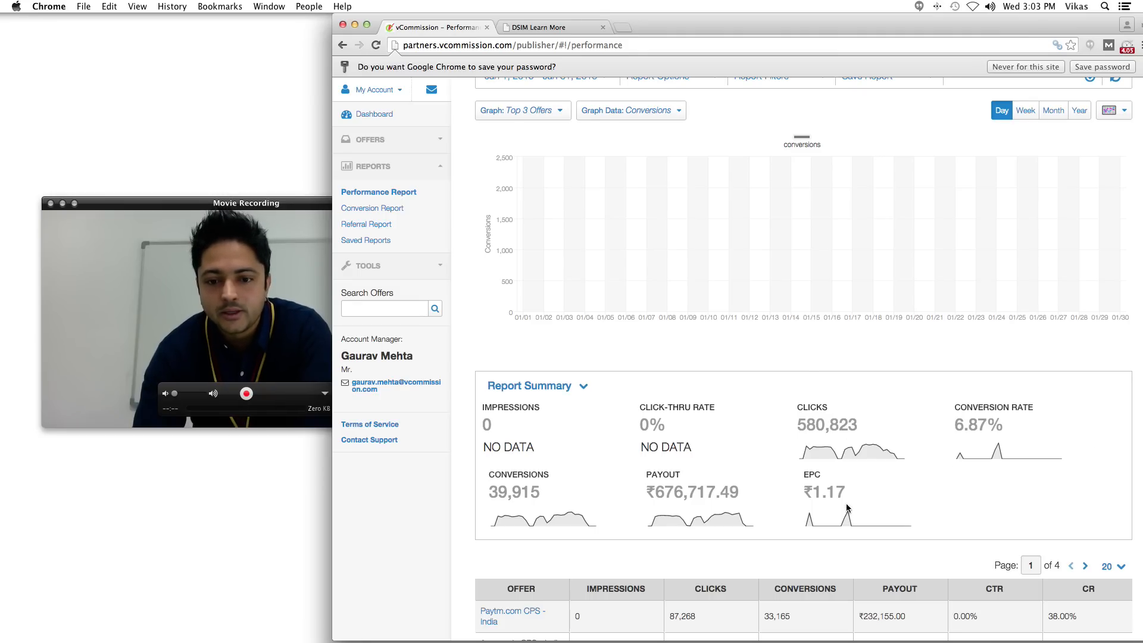
scroll("down", 3)
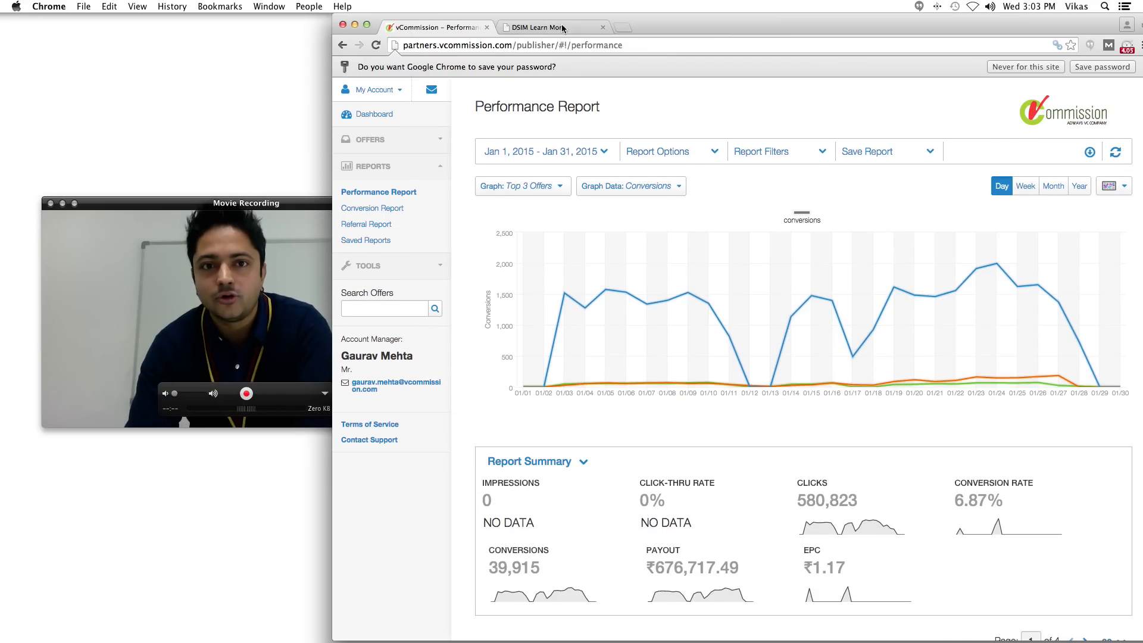
Step: Return to the DSIM Learn More page, then hide Chrome to leave the desktop showing
left_click(543, 28)
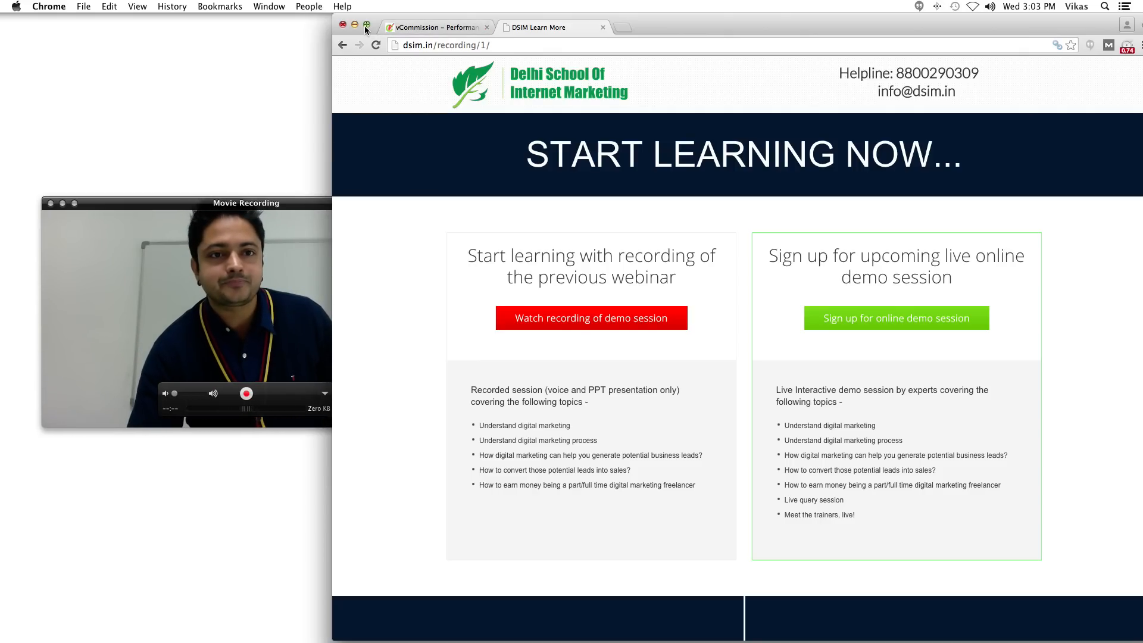
left_click(354, 27)
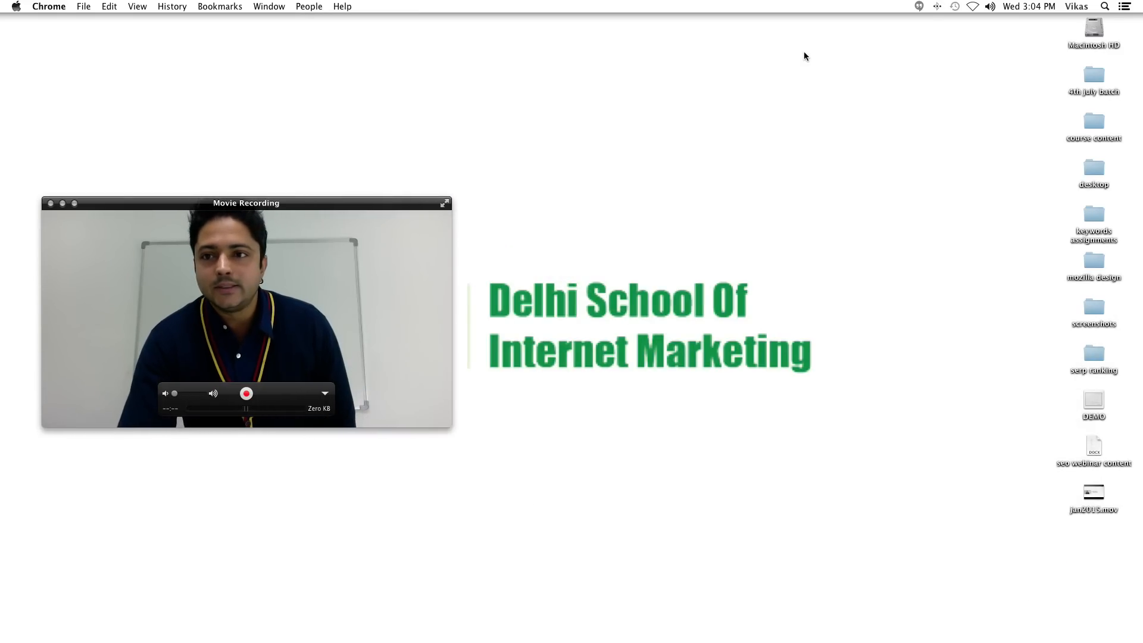